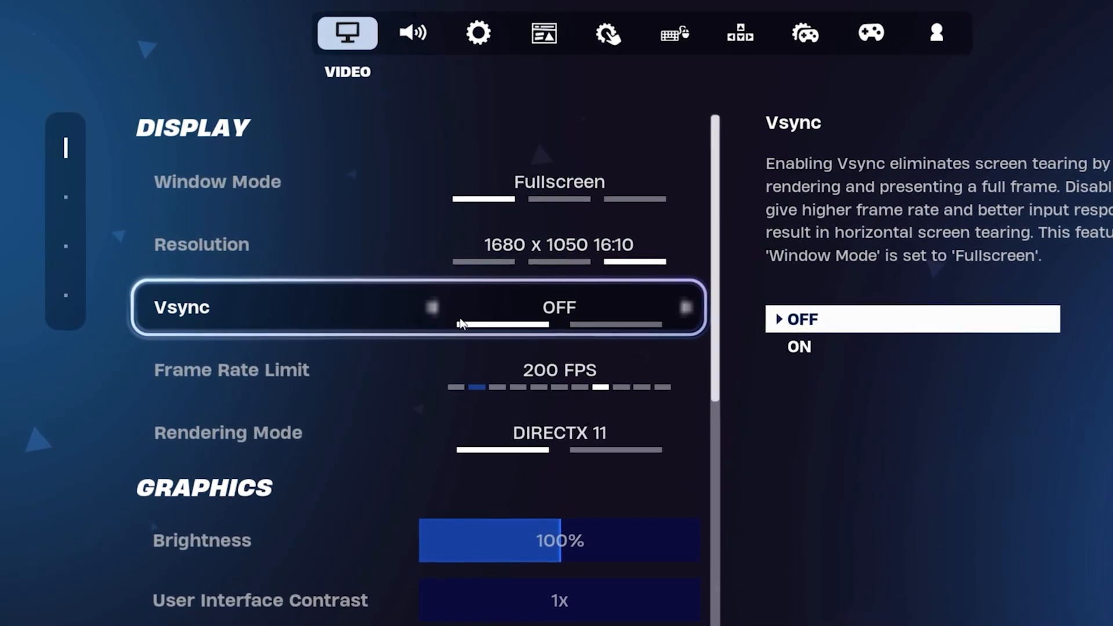
Step: Set Frame Rate Limit to 180 FPS and Rendering Mode to Performance - Lower Graphics
key(down)
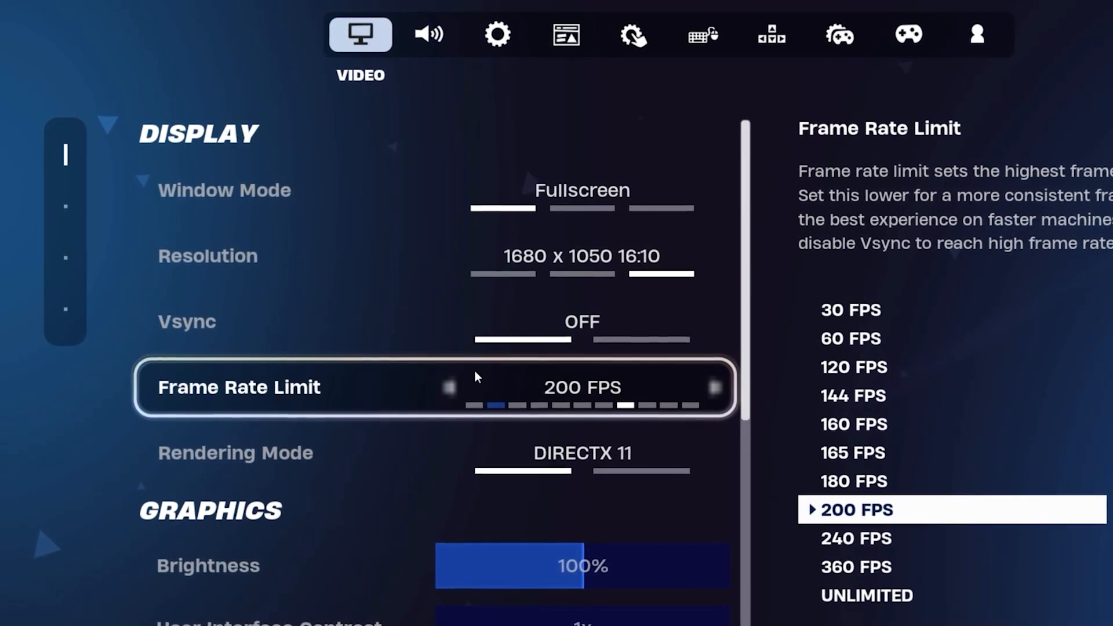
click(716, 387)
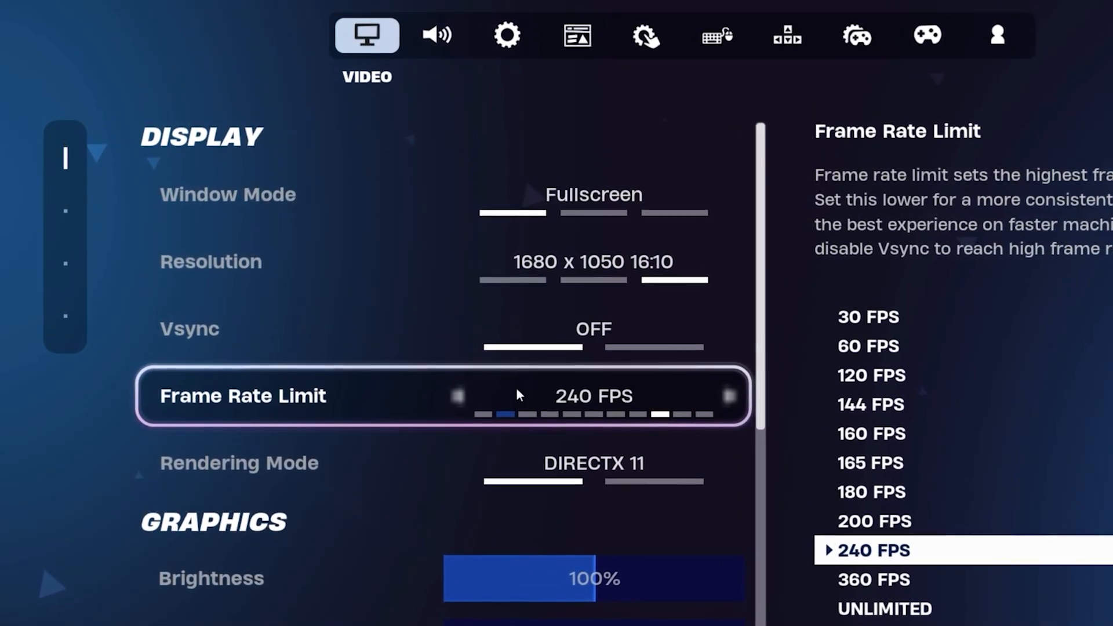
click(458, 396)
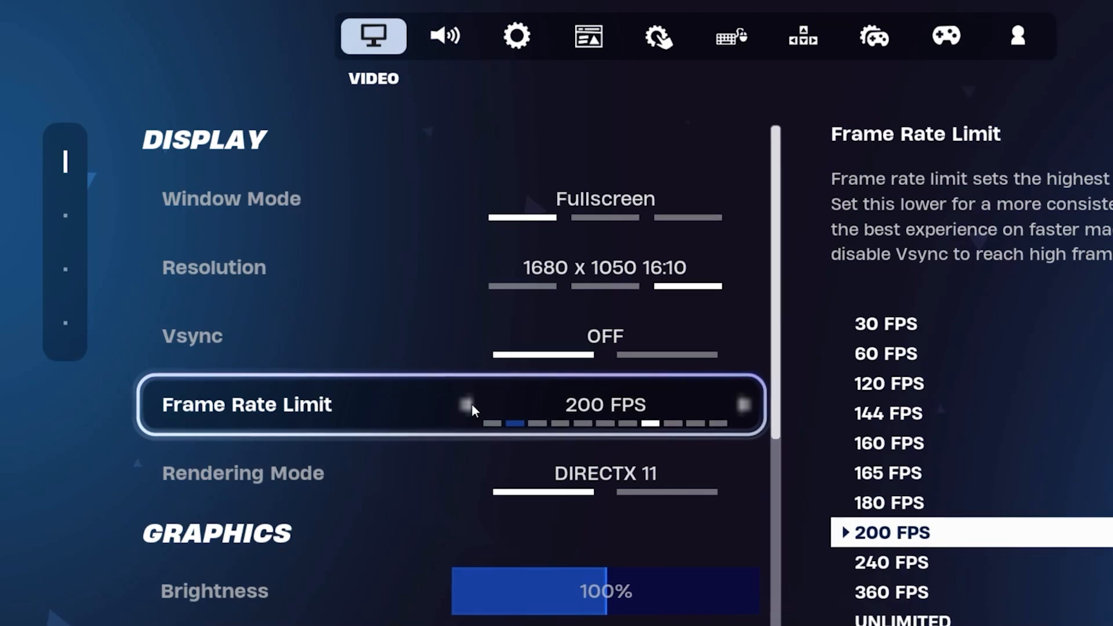
click(472, 405)
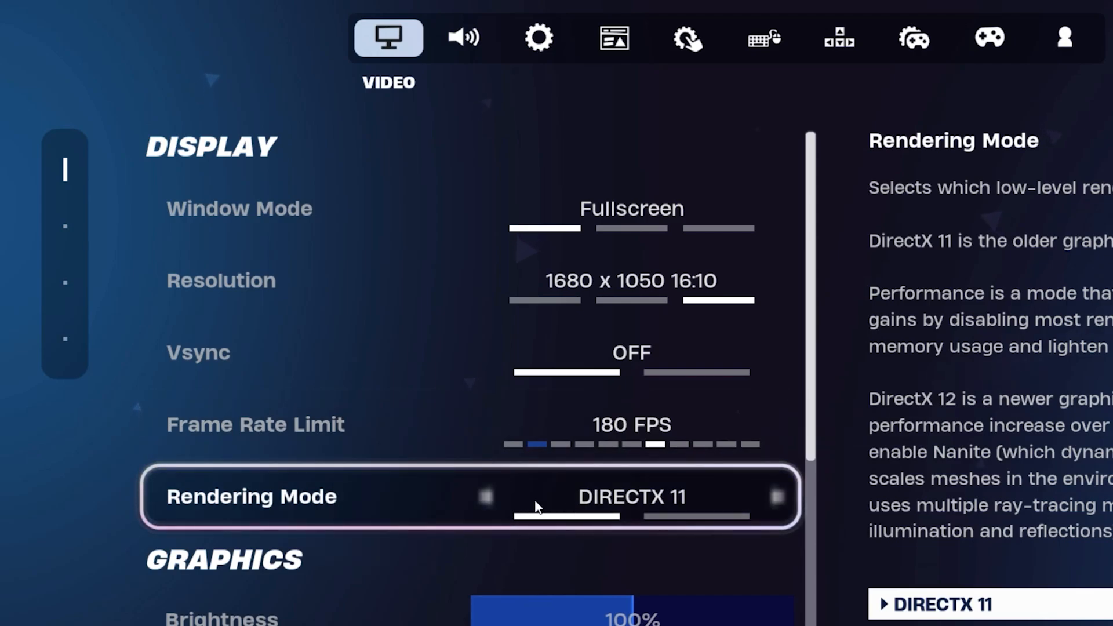
click(776, 497)
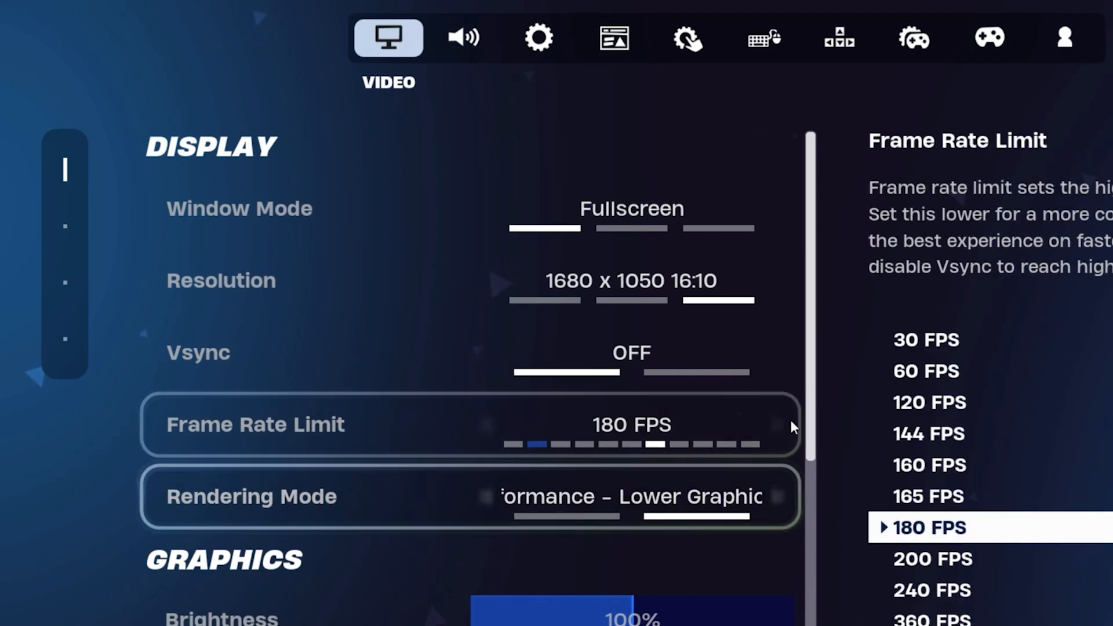
Step: Set Brightness 150%, 3D Resolution 100%, View Distance Near, Textures and Meshes Low, stats reporting Disabled
scroll(down, 3)
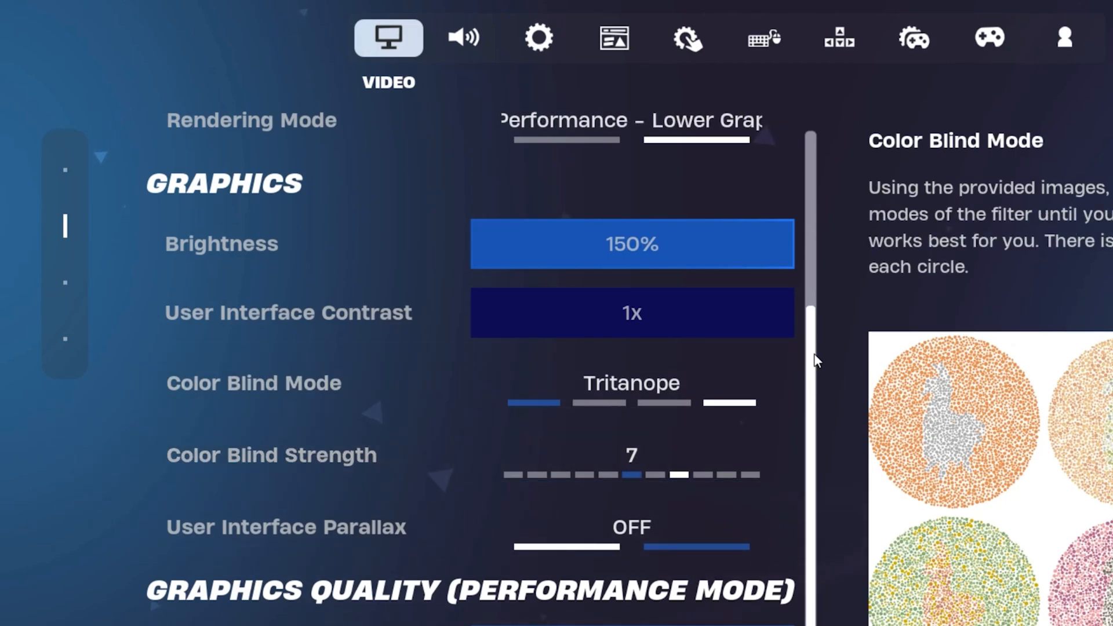
scroll(down, 3)
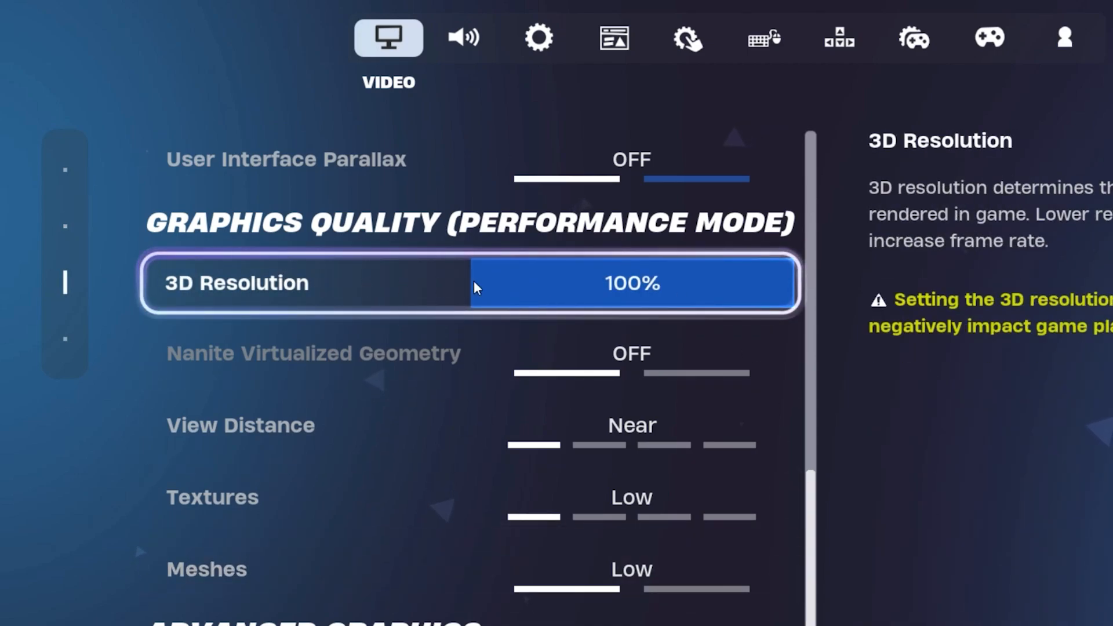
mouse_move(635, 305)
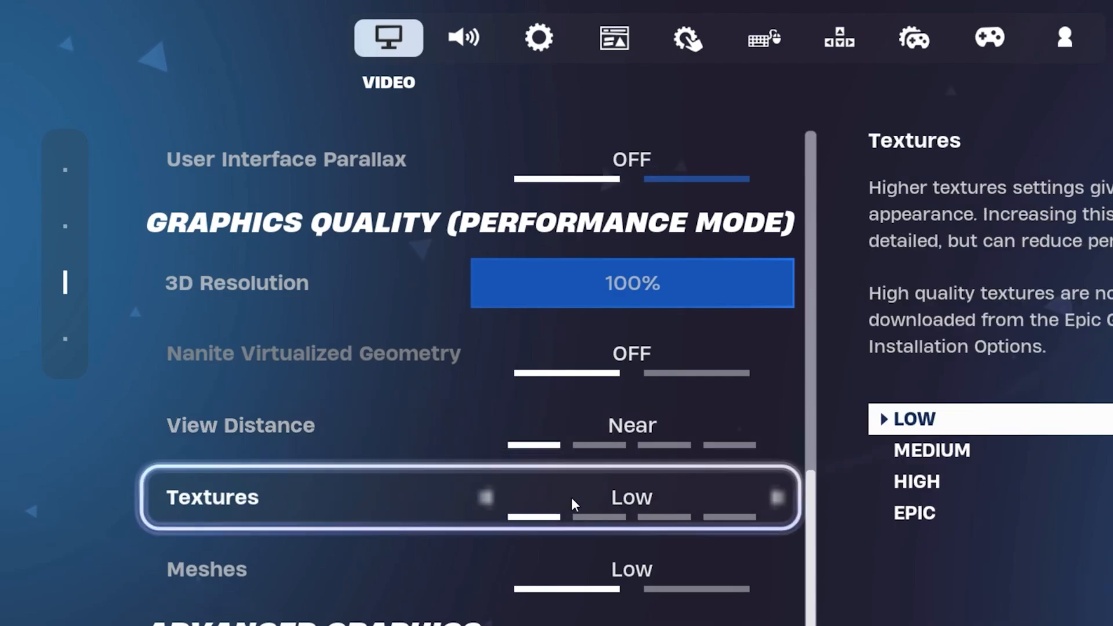
scroll(down, 3)
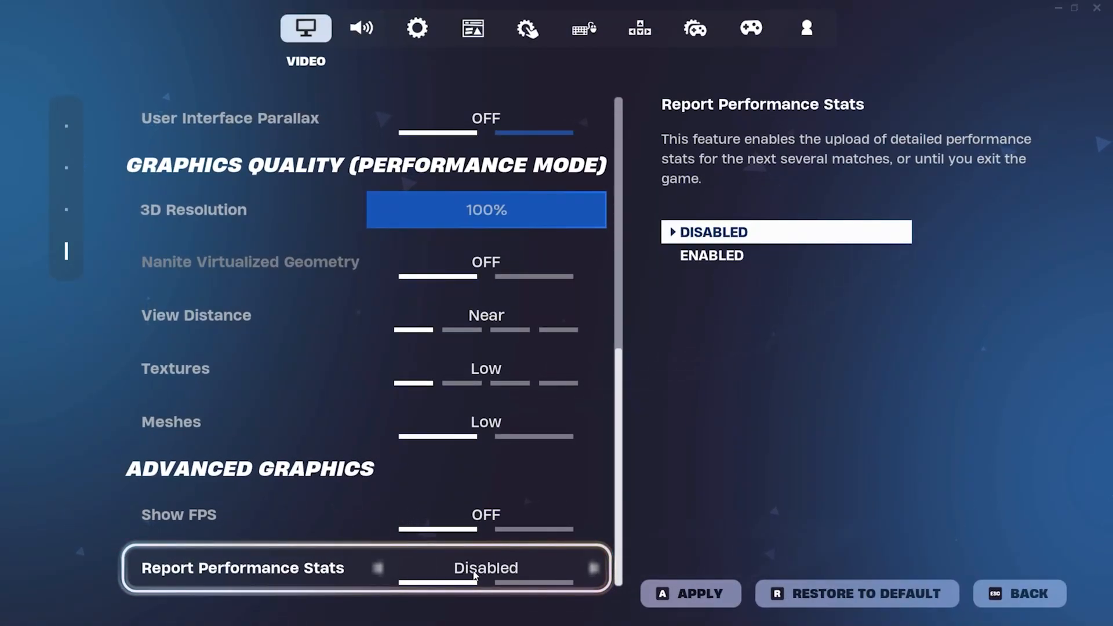
click(362, 28)
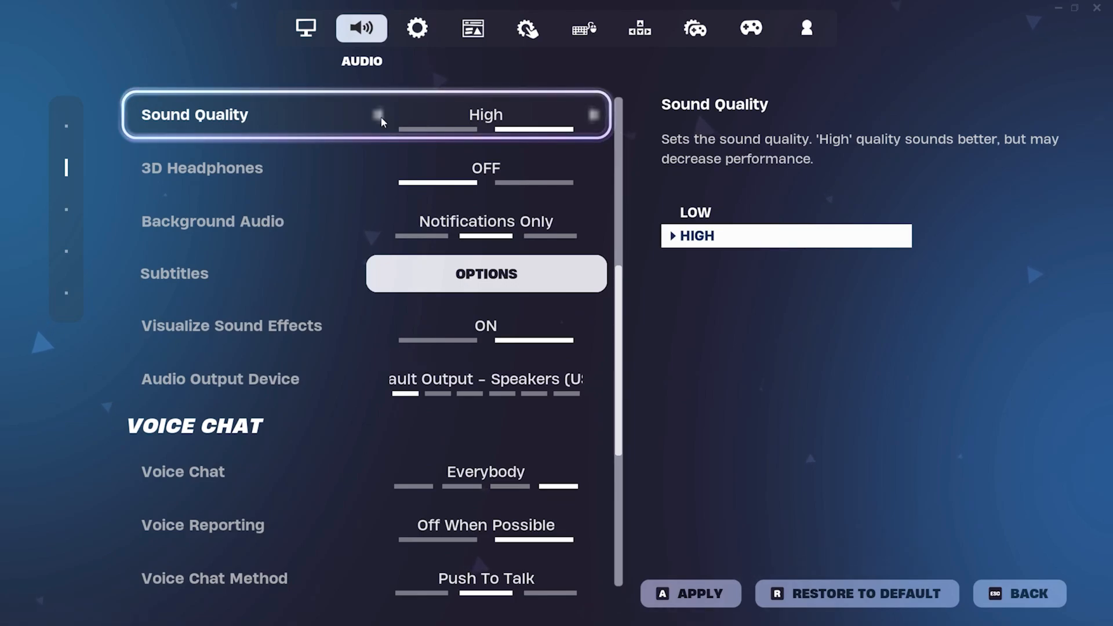
Step: Leave Fortnite's Audio tab and open the nvidiaProfileInspector folder on the desktop
click(378, 115)
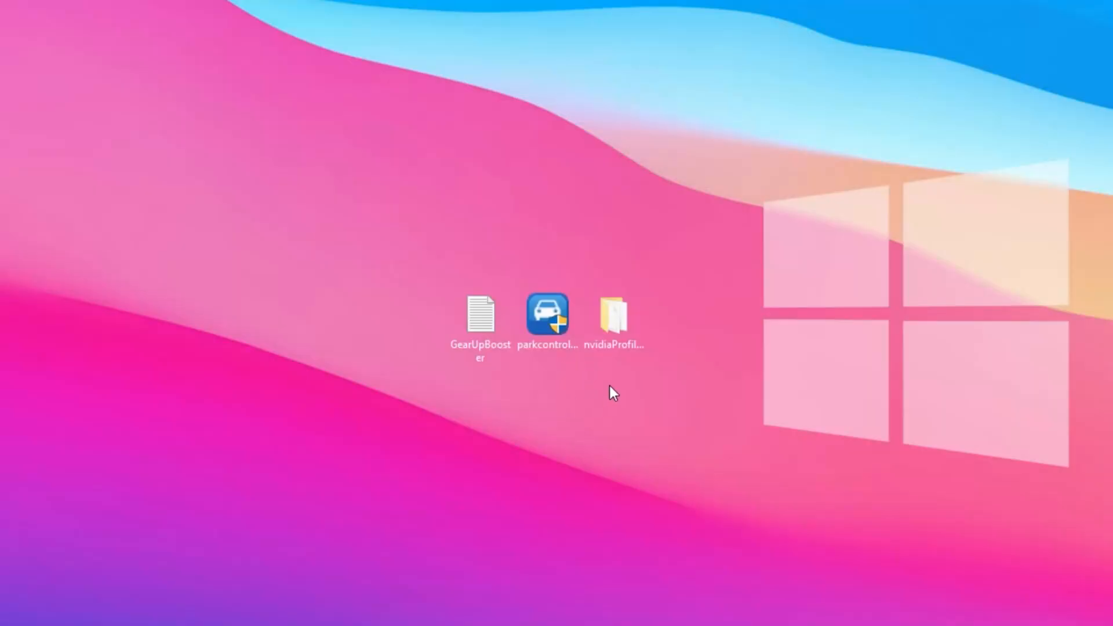
click(614, 316)
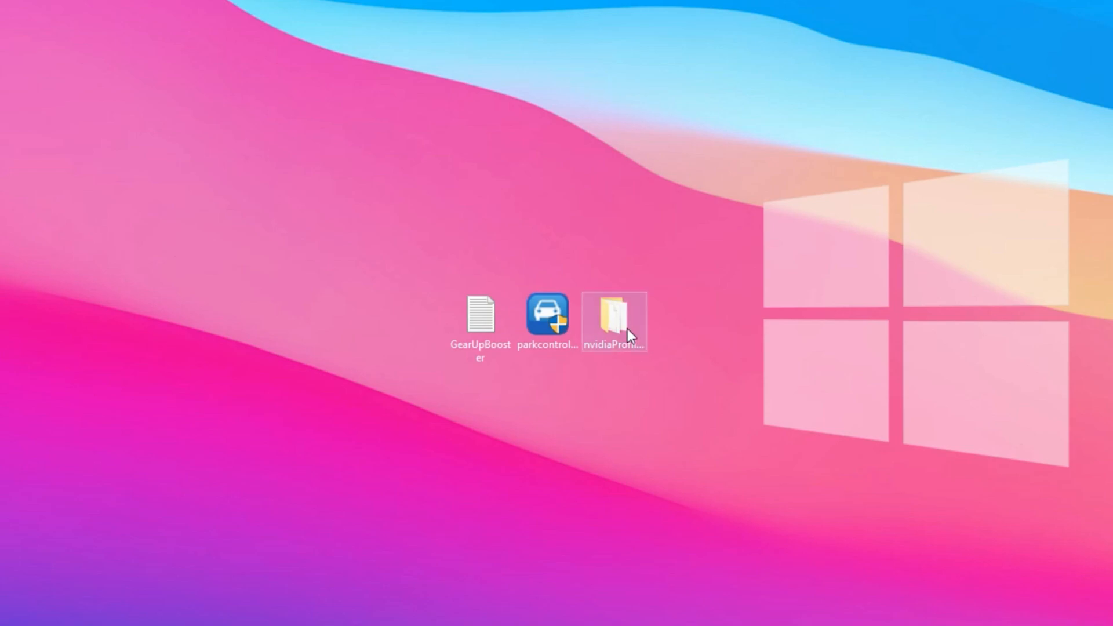
double_click(614, 321)
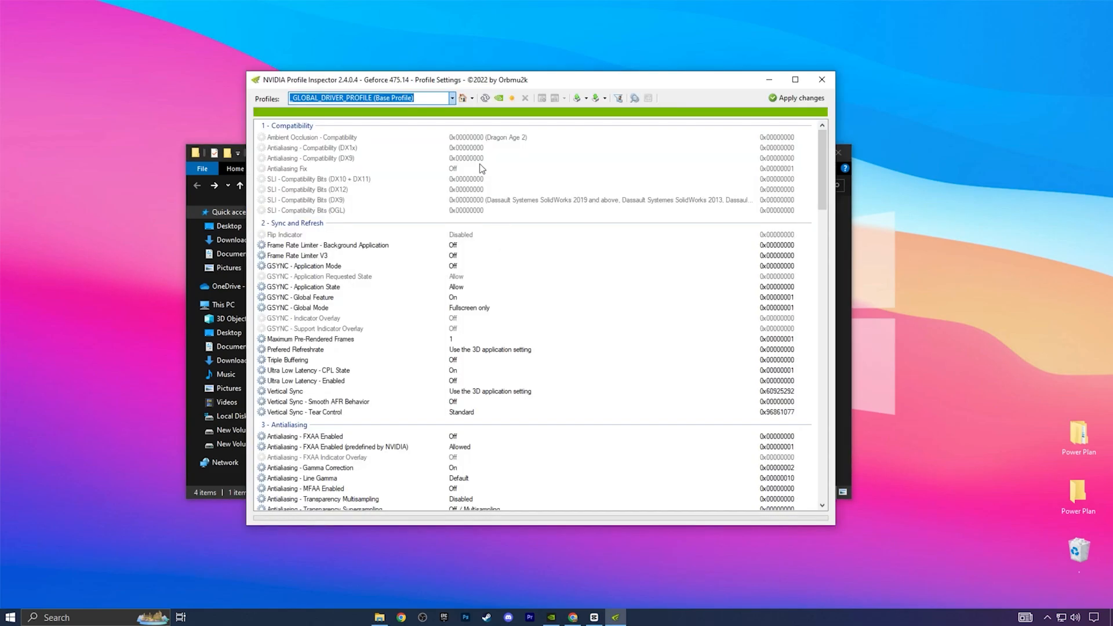
Step: Load the Fortnite profile via 'fortni' search and bring up the Import profile options
text(fortni)
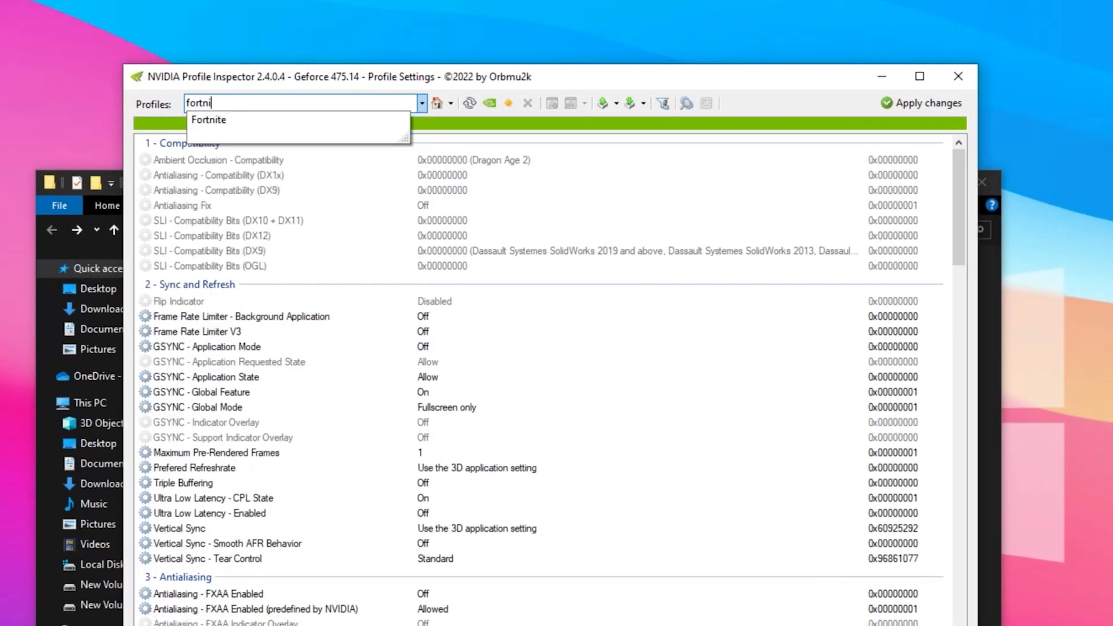
click(207, 119)
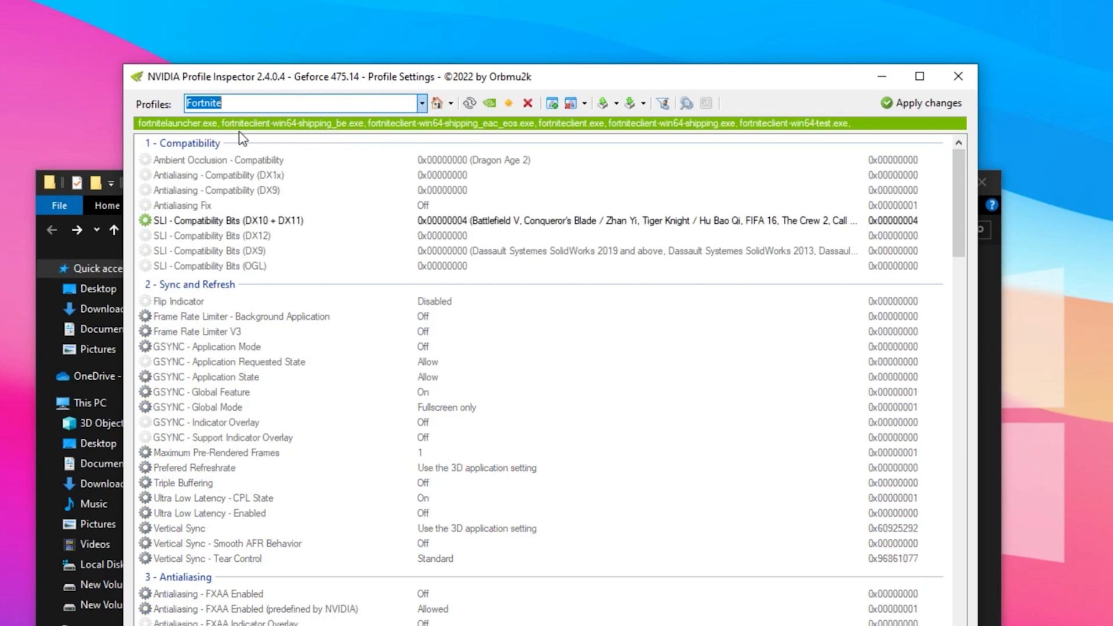
mouse_move(324, 131)
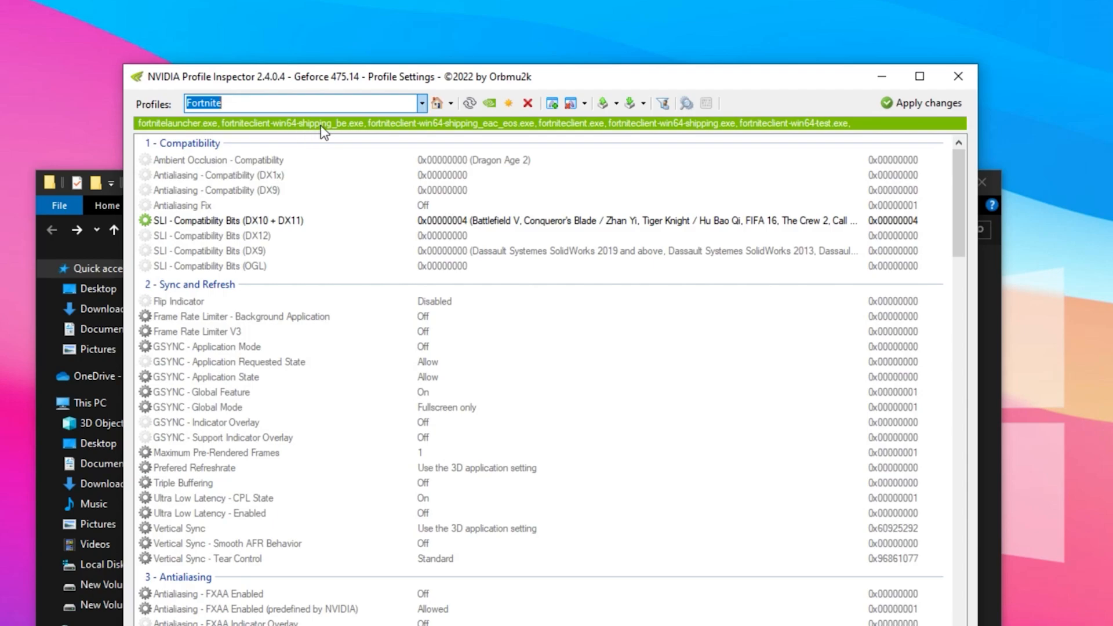
click(632, 103)
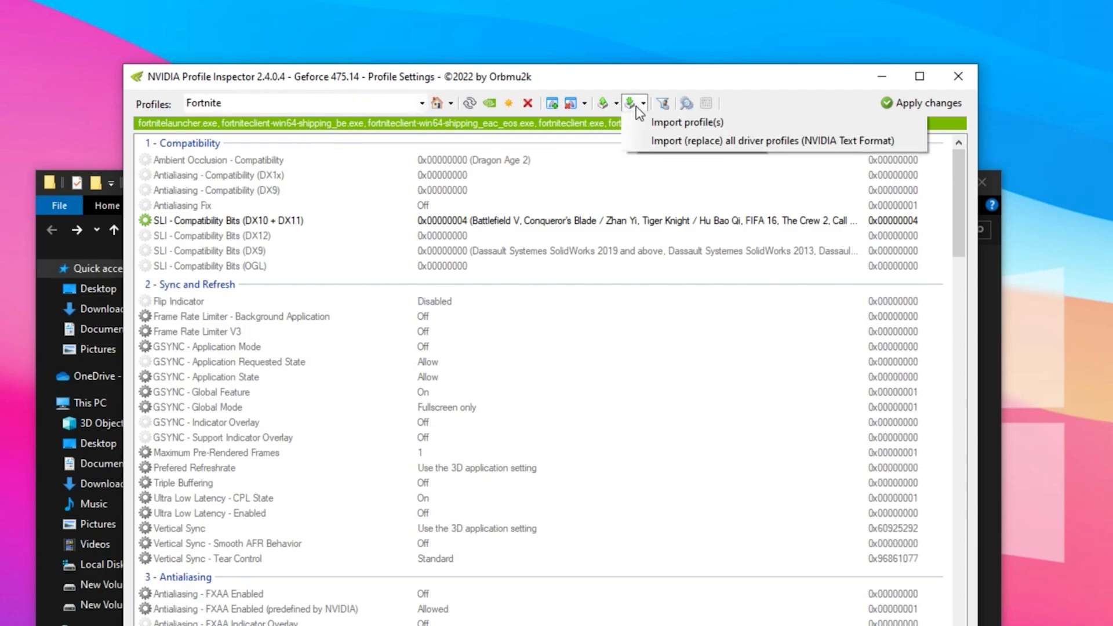
Step: Import Fortnite.nip from Fortnite Potato Settings into the profile and apply changes
click(686, 122)
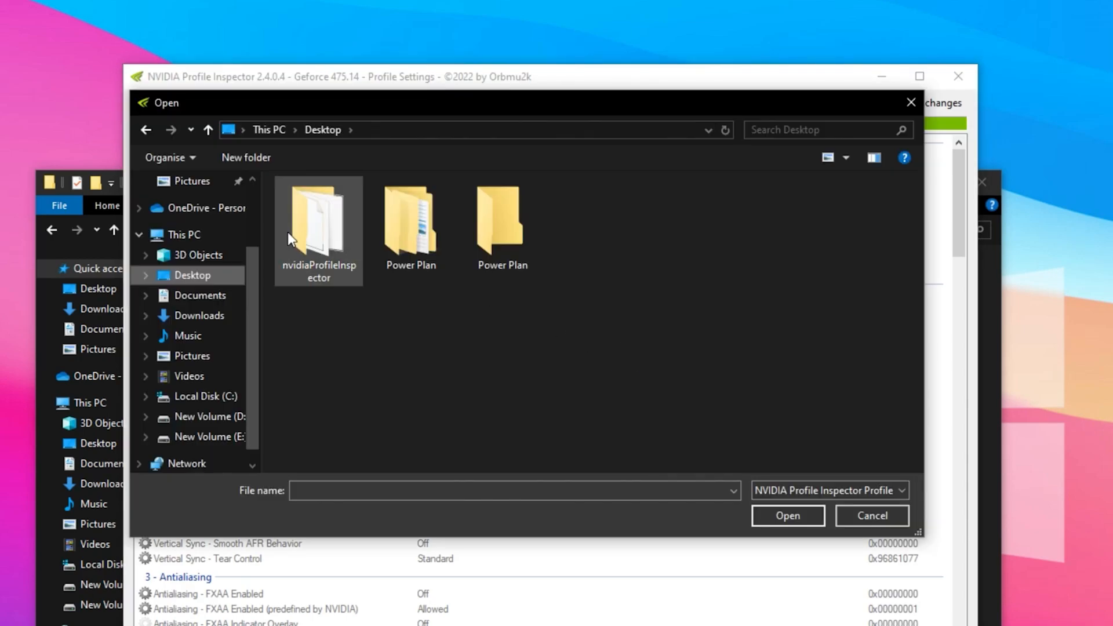
double_click(318, 220)
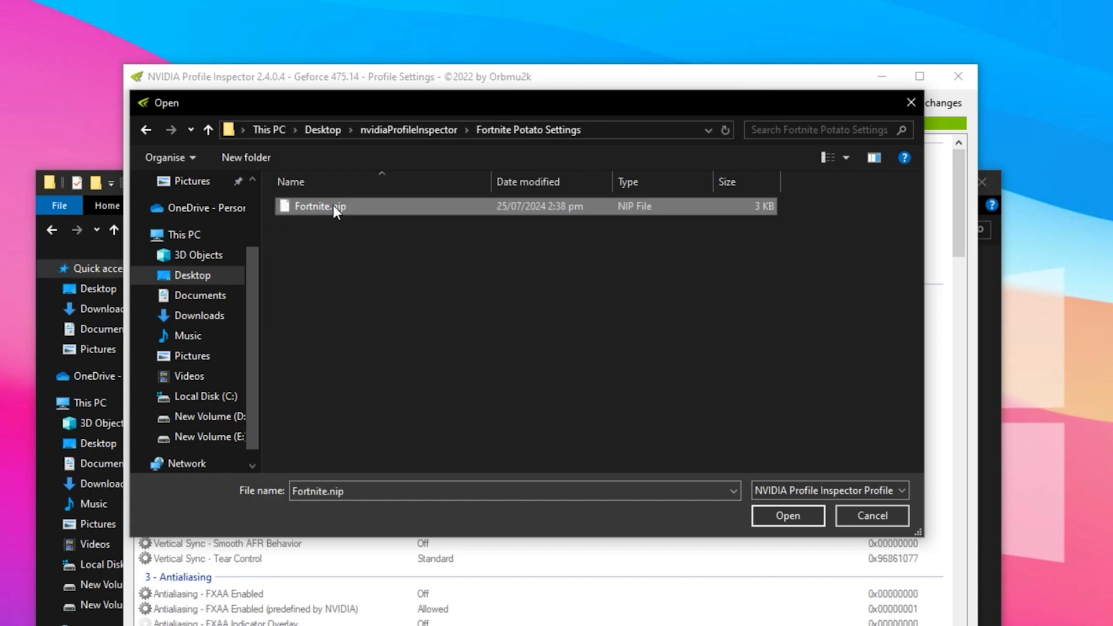
click(787, 515)
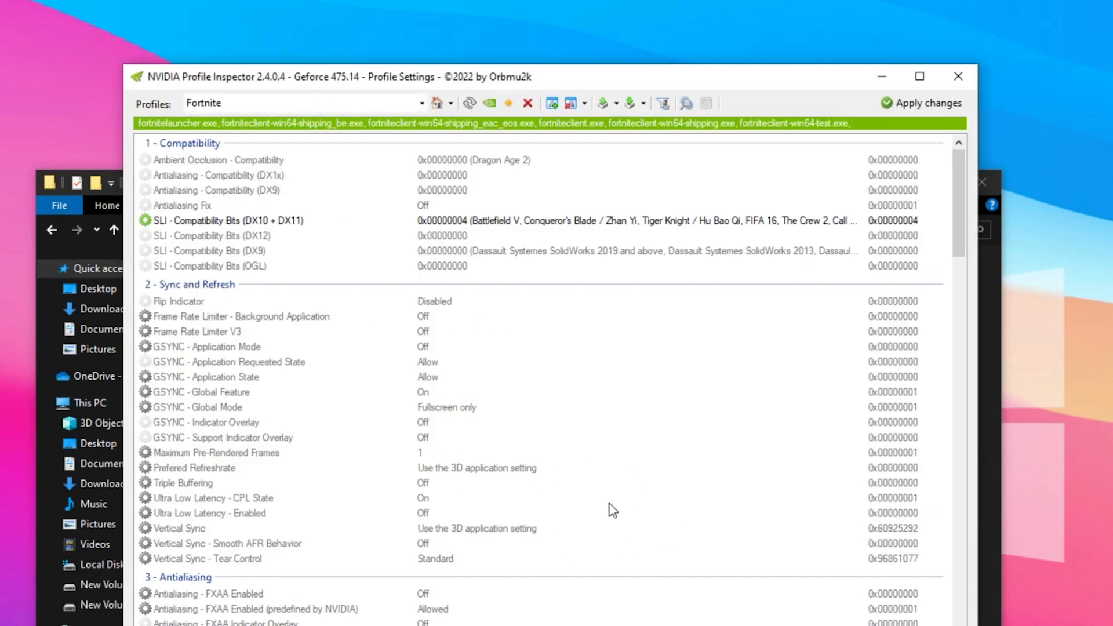
mouse_move(928, 104)
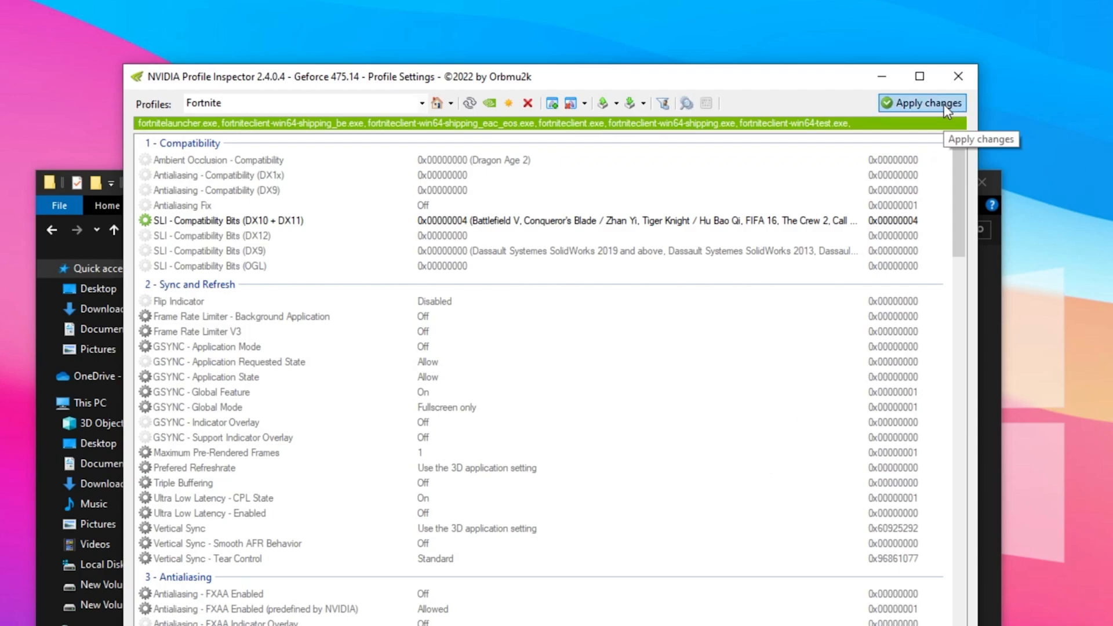
click(922, 103)
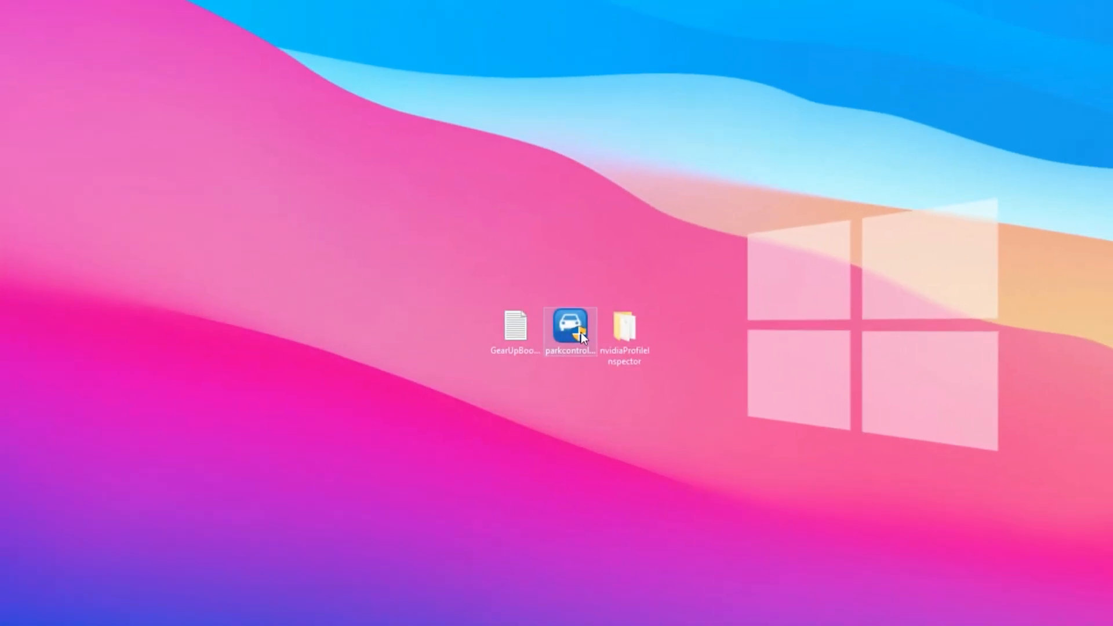
mouse_move(572, 334)
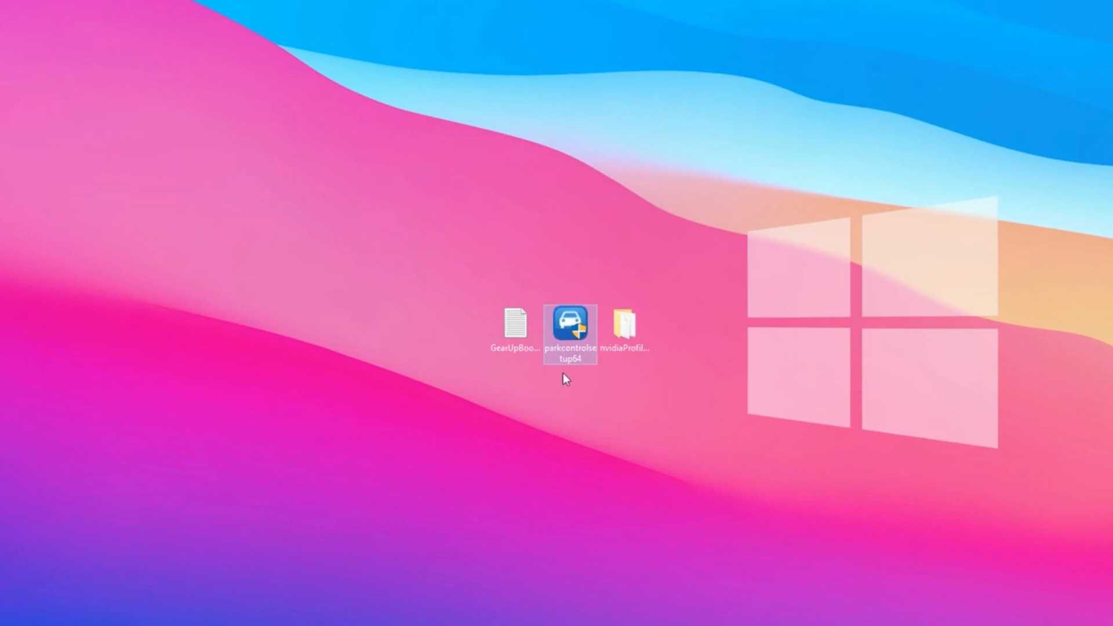
Step: Start ParkControl and choose the Bitsum Highest Performance power profile
double_click(570, 327)
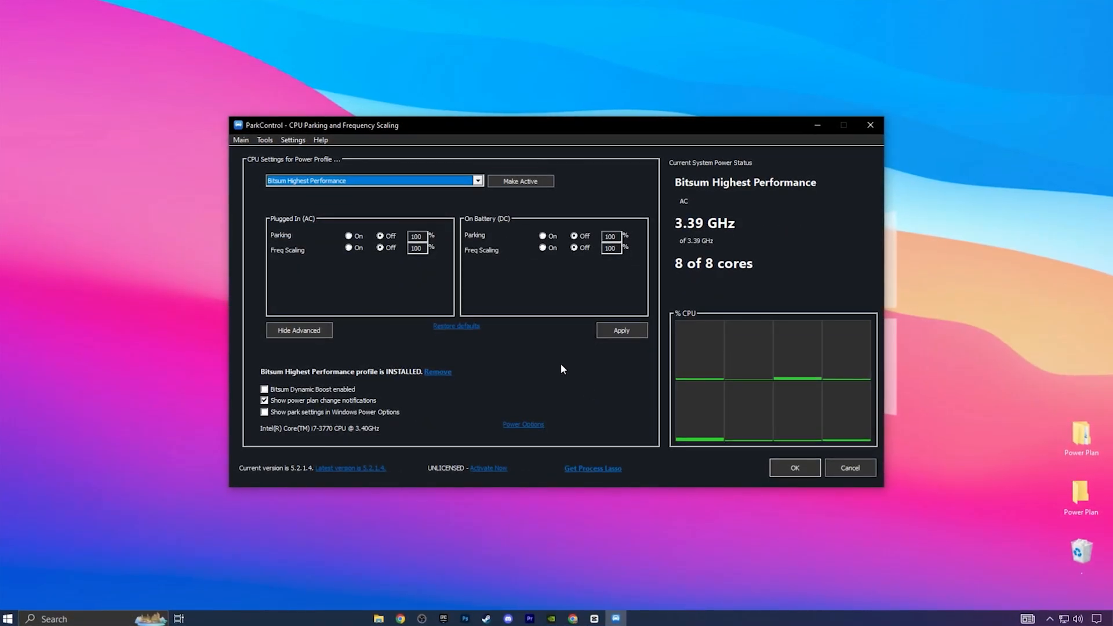
click(476, 181)
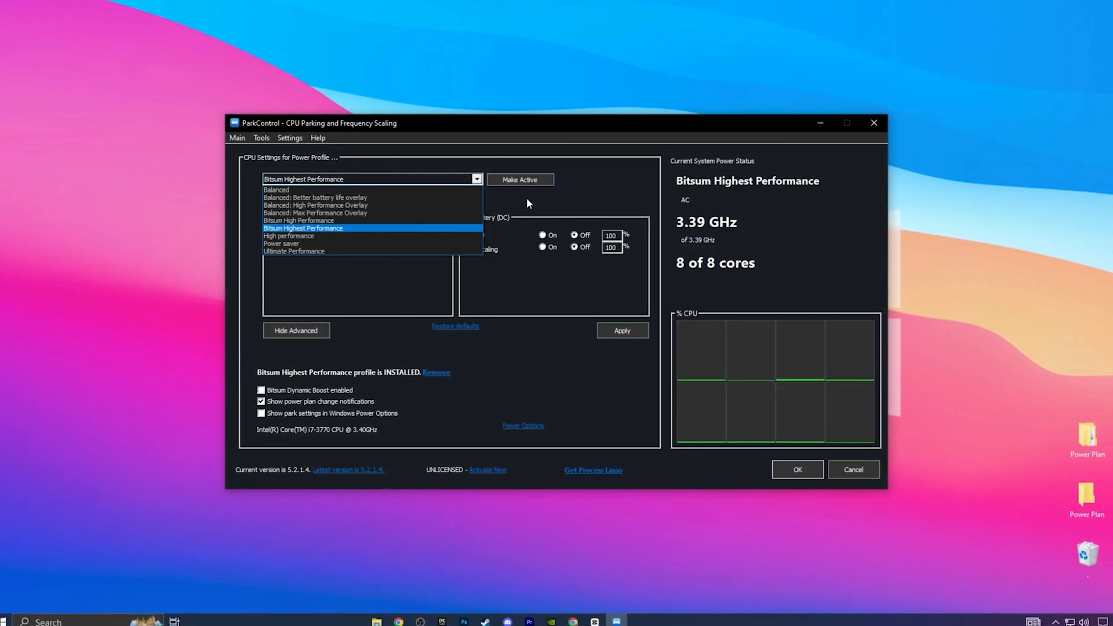
click(303, 229)
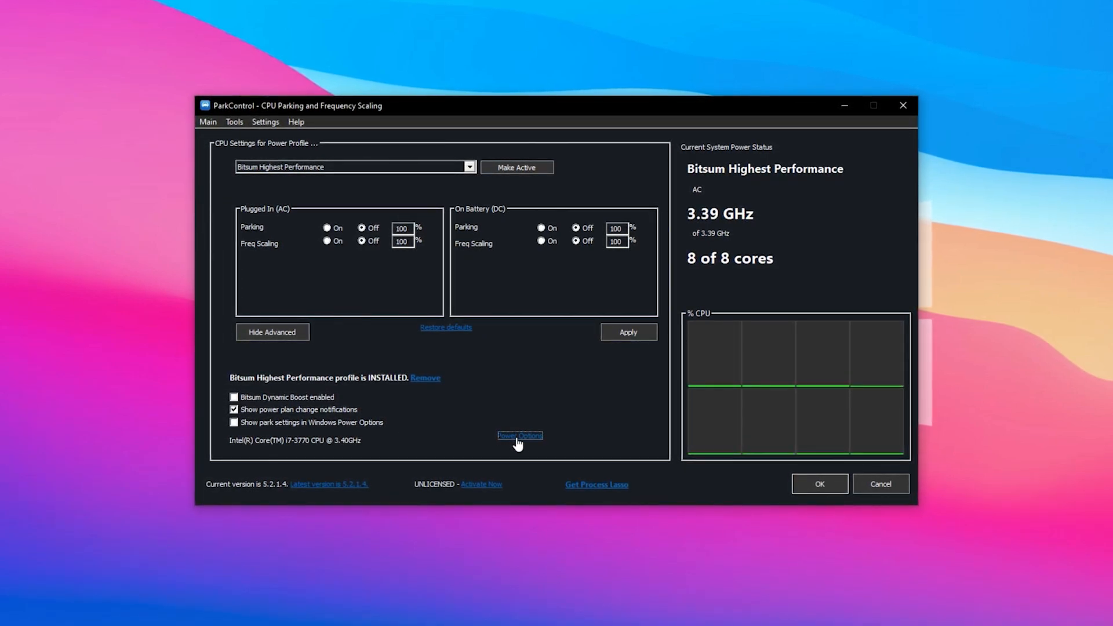
Step: Open Windows Power Options showing Bitsum Highest Performance as the active plan
click(519, 436)
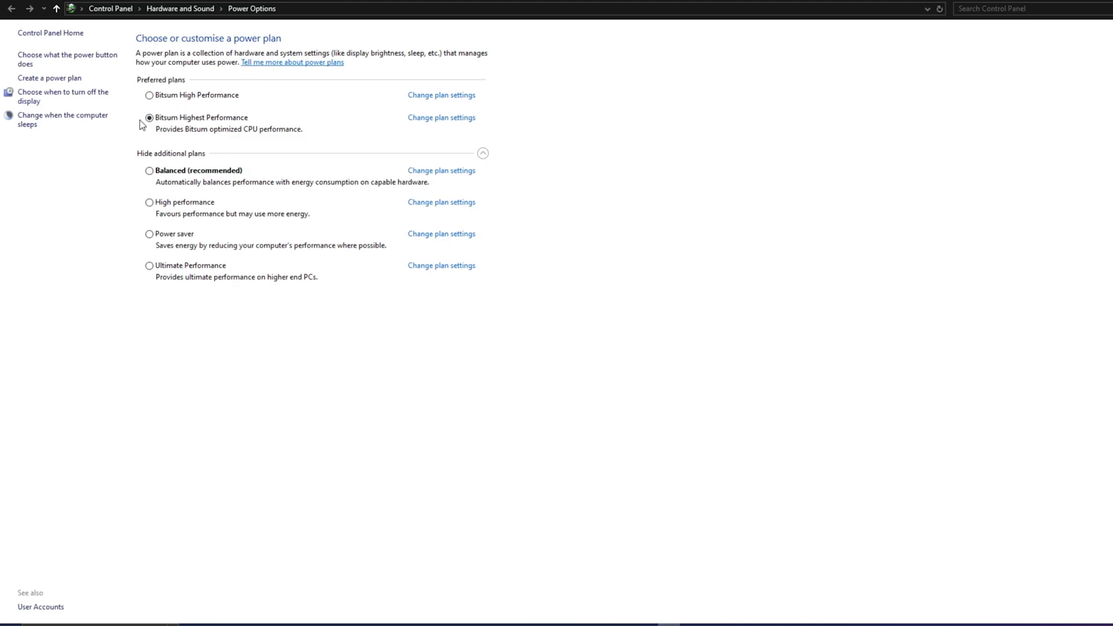
mouse_move(150, 131)
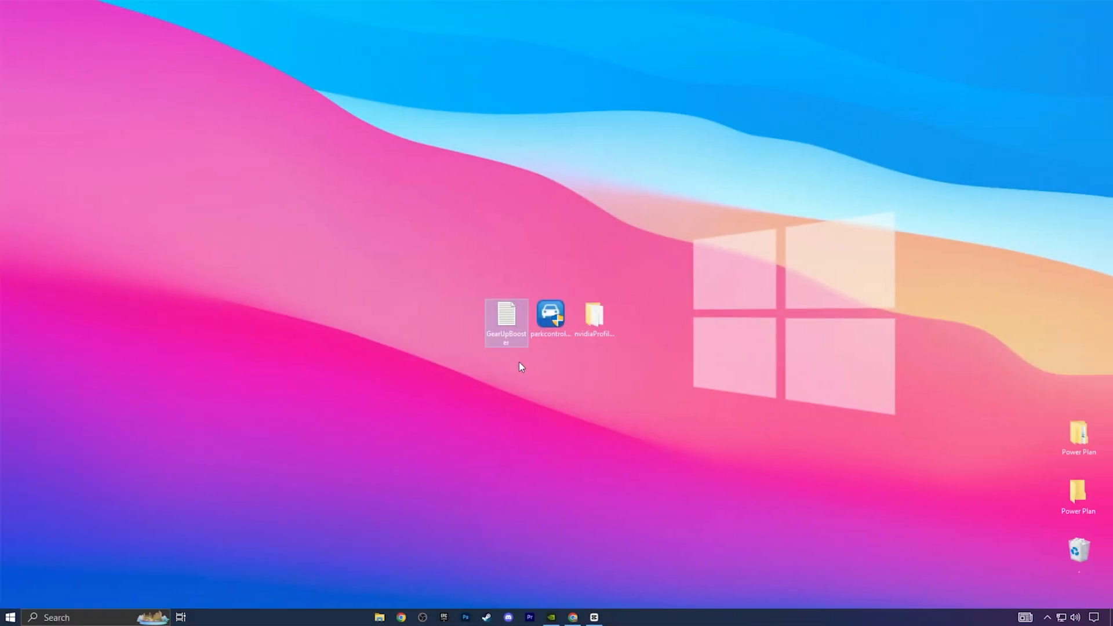
mouse_move(518, 361)
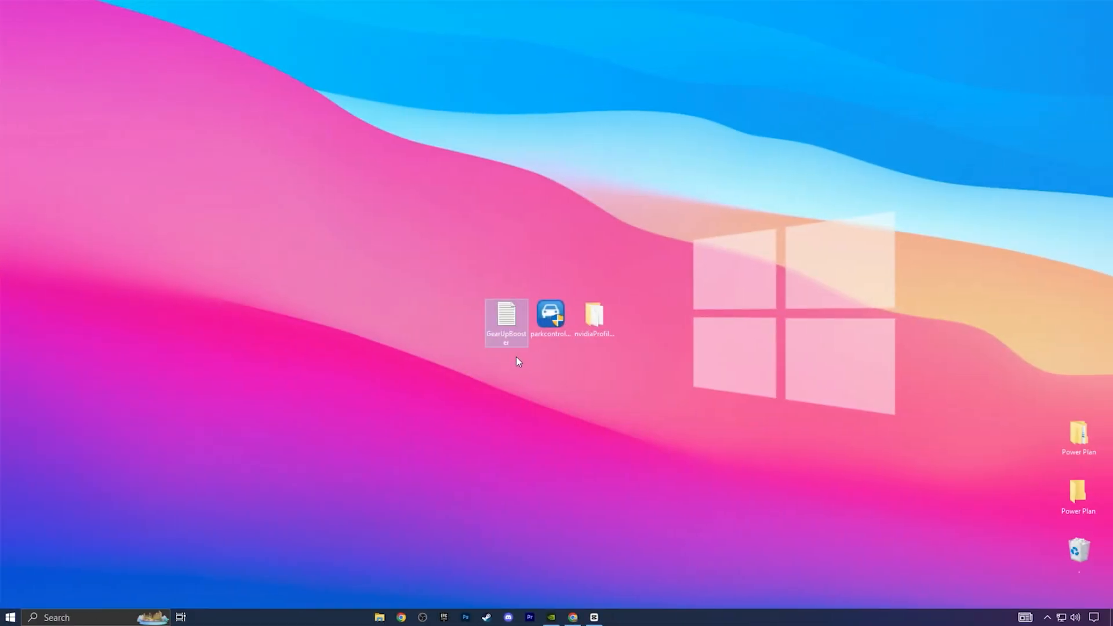
Step: Open the GearUpBooster notes file and select the download link on the first line
double_click(505, 322)
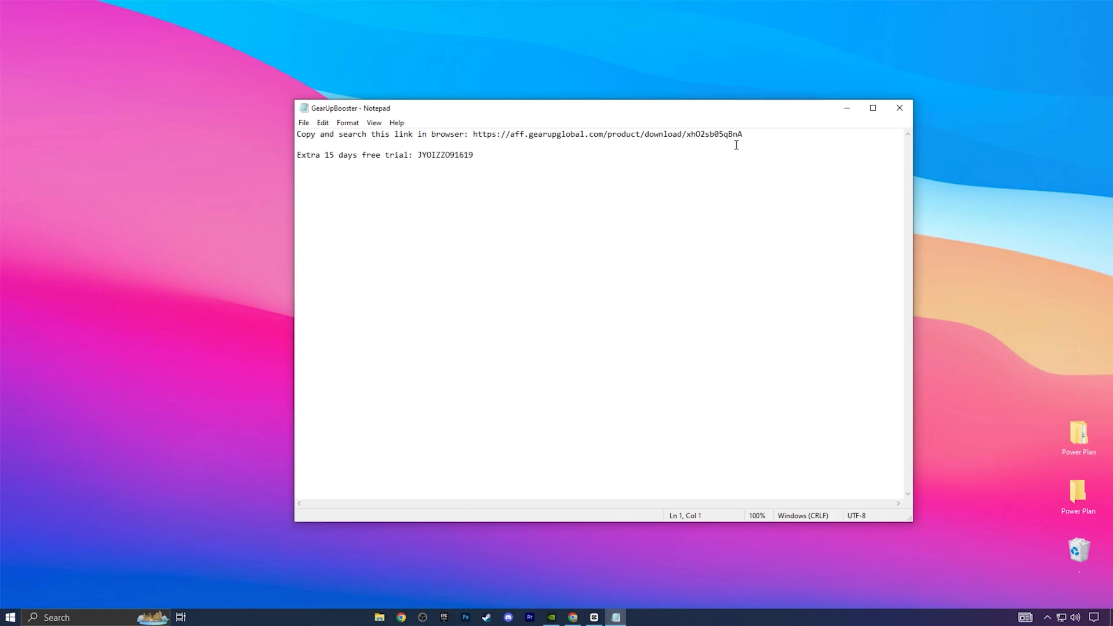
drag(472, 134, 742, 134)
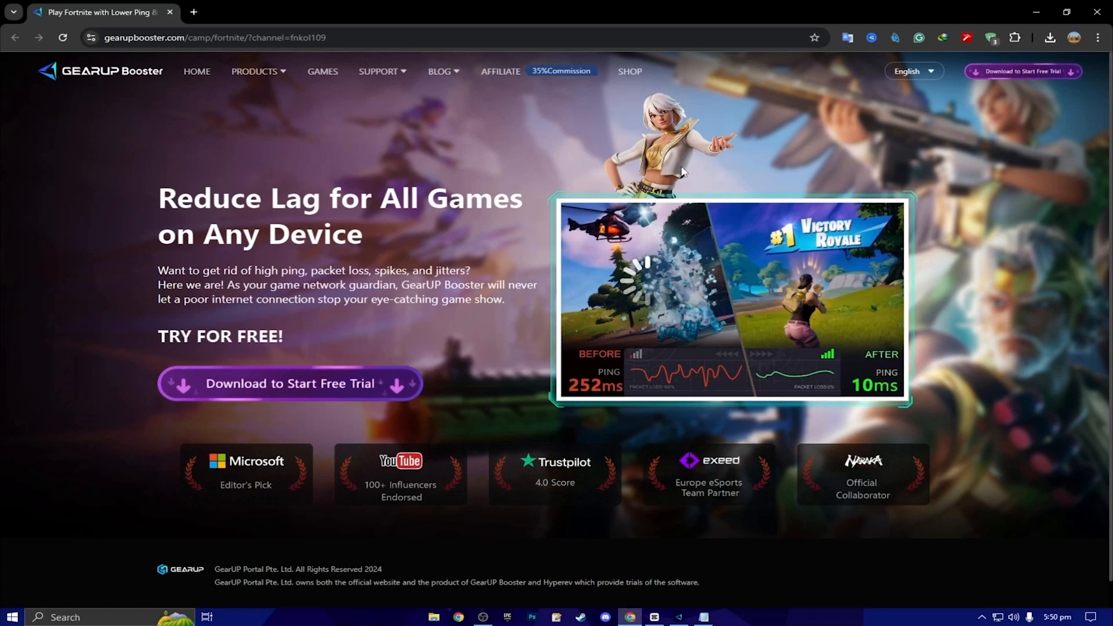
Step: Open the GearUP Booster page in Chrome and select the free-trial code in the notes
click(704, 615)
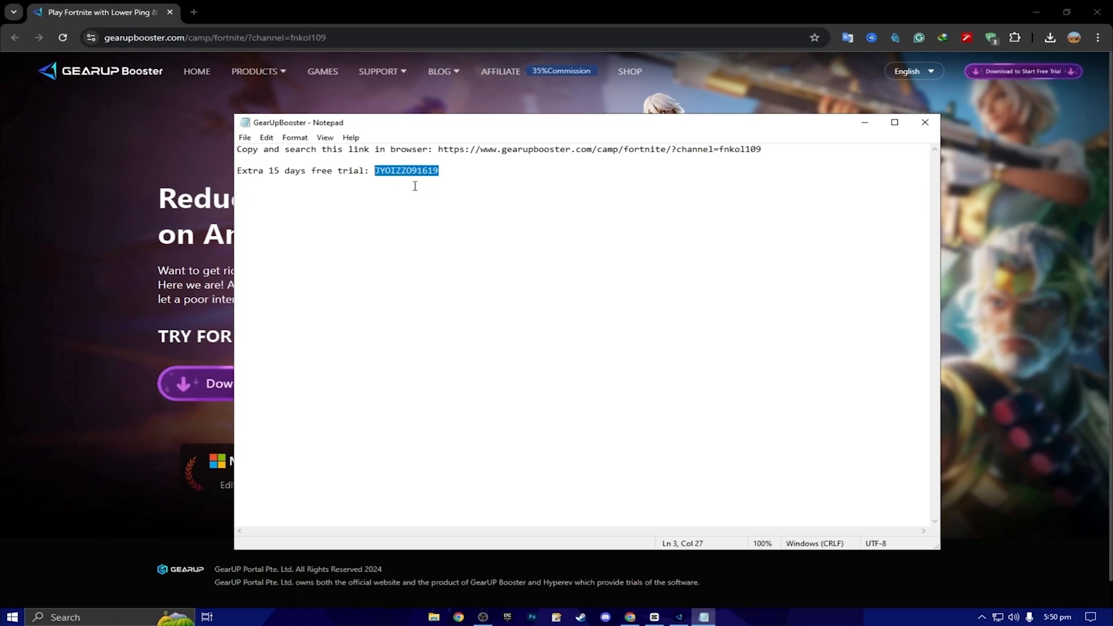
click(454, 171)
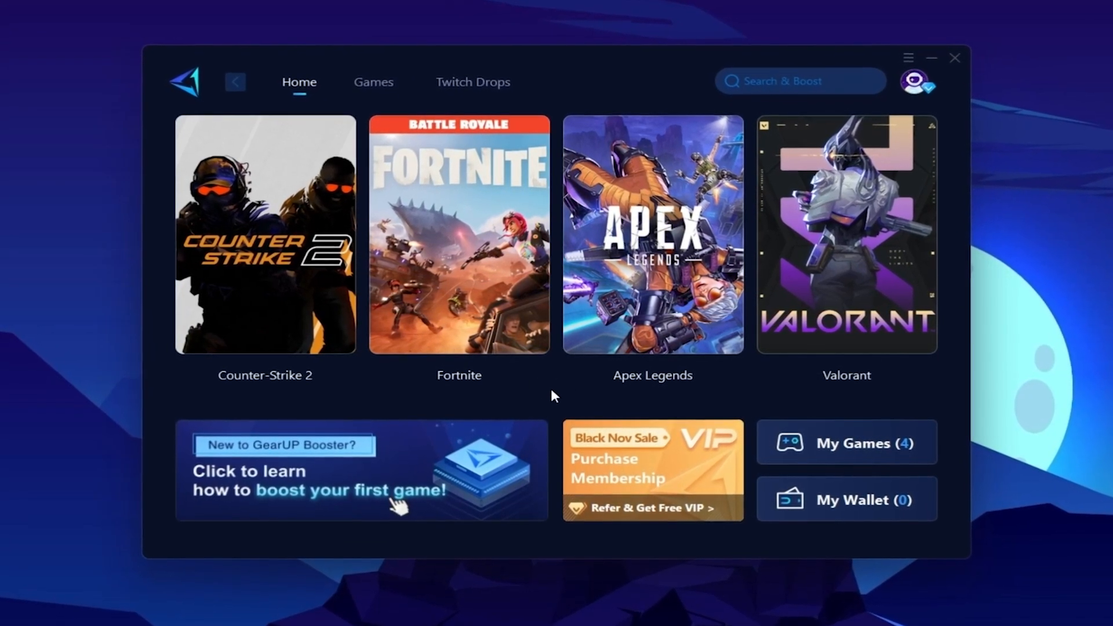
Step: Browse the Games list and racing category, then return to the Home page
click(372, 82)
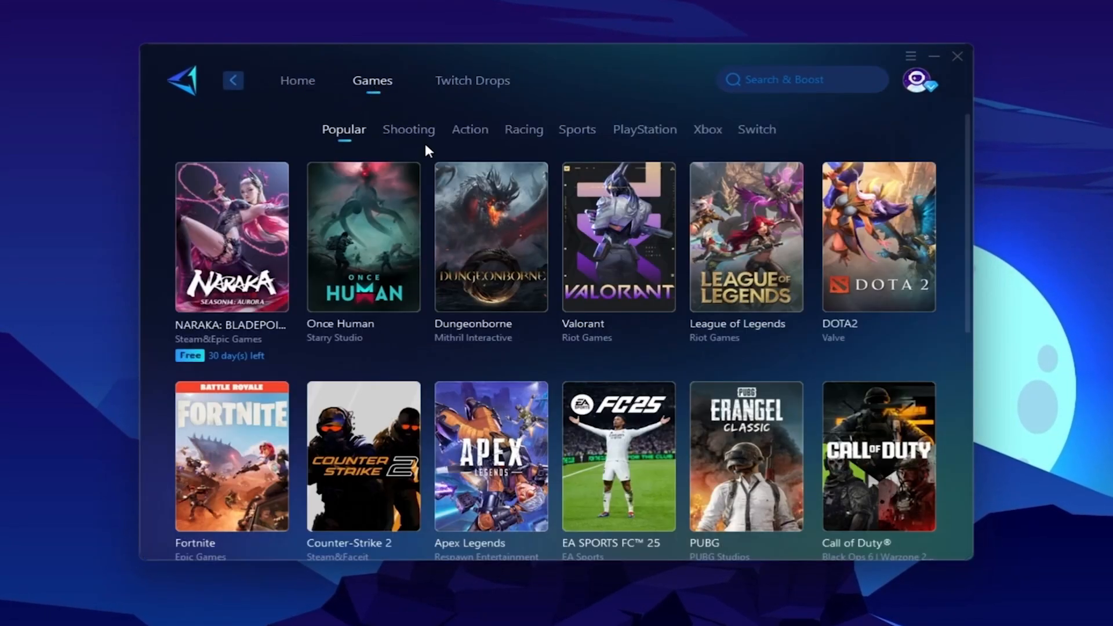
click(523, 129)
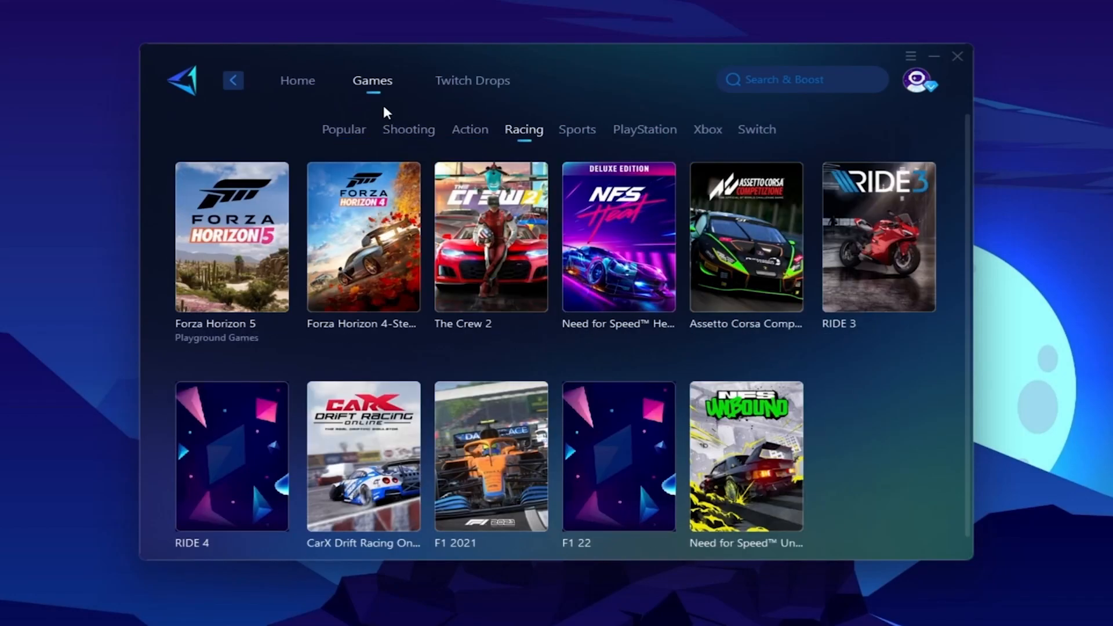
click(298, 80)
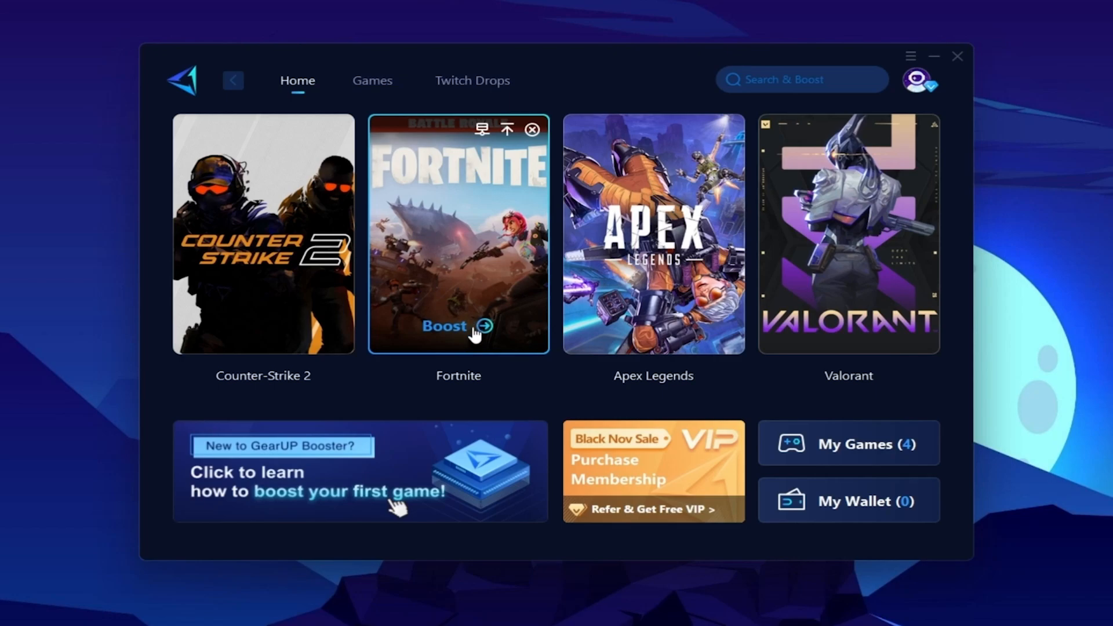
mouse_move(483, 334)
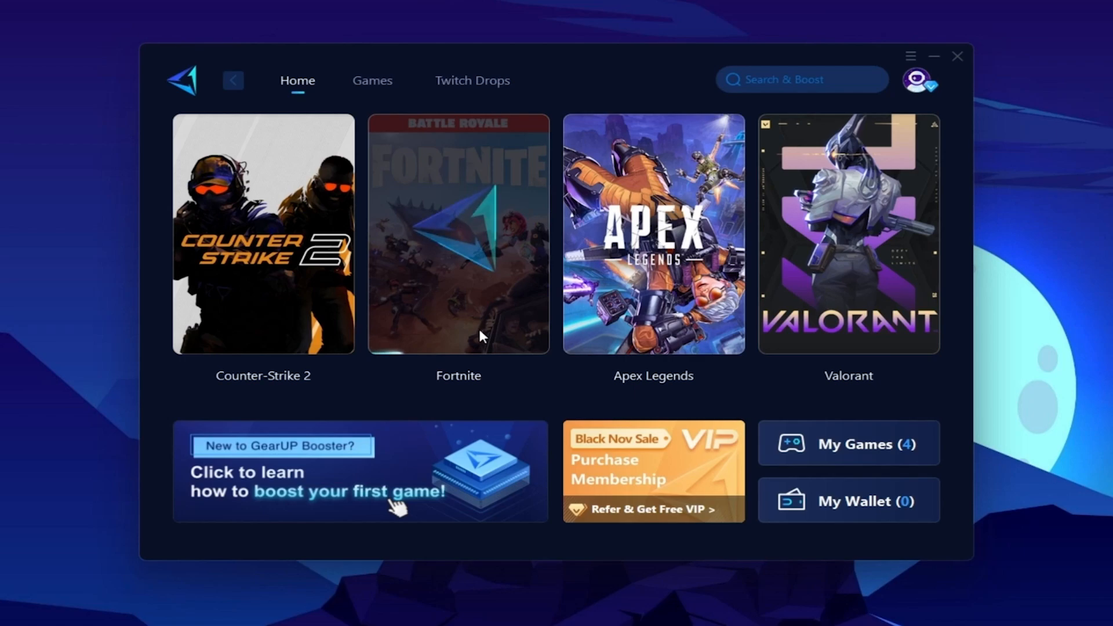
Step: Boost Fortnite and dismiss the 'Epic platform is boosted' notice
click(458, 237)
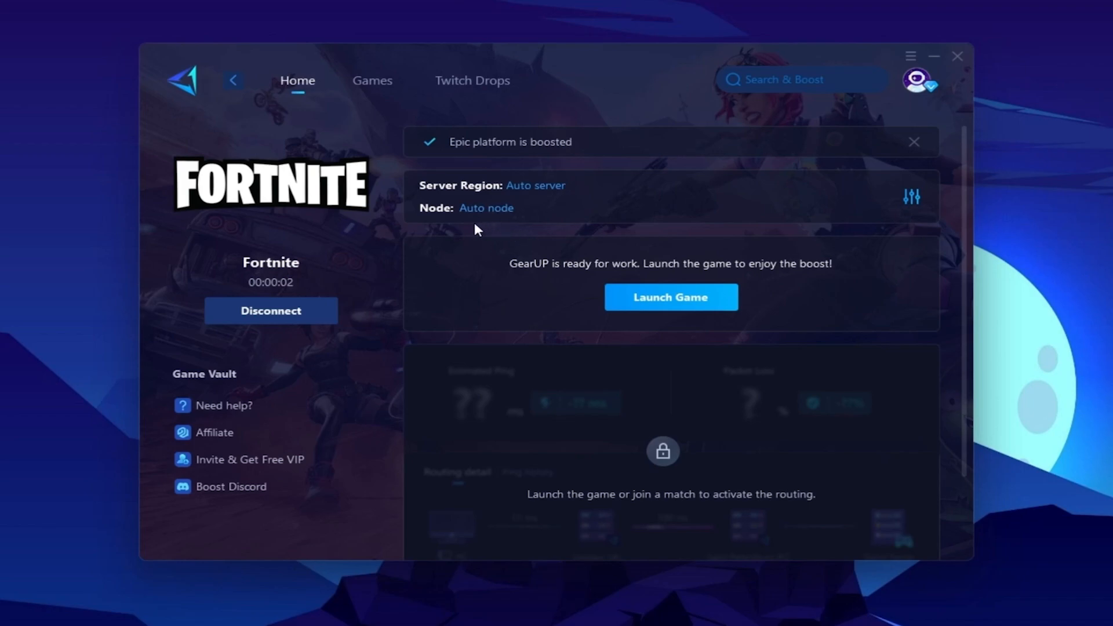
mouse_move(735, 301)
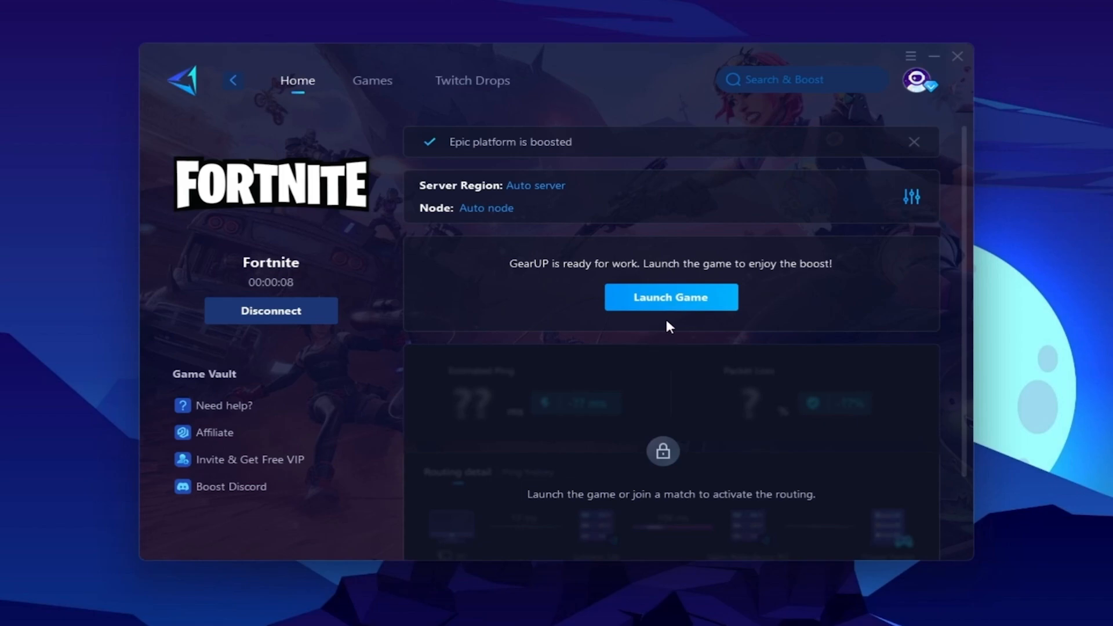
mouse_move(665, 335)
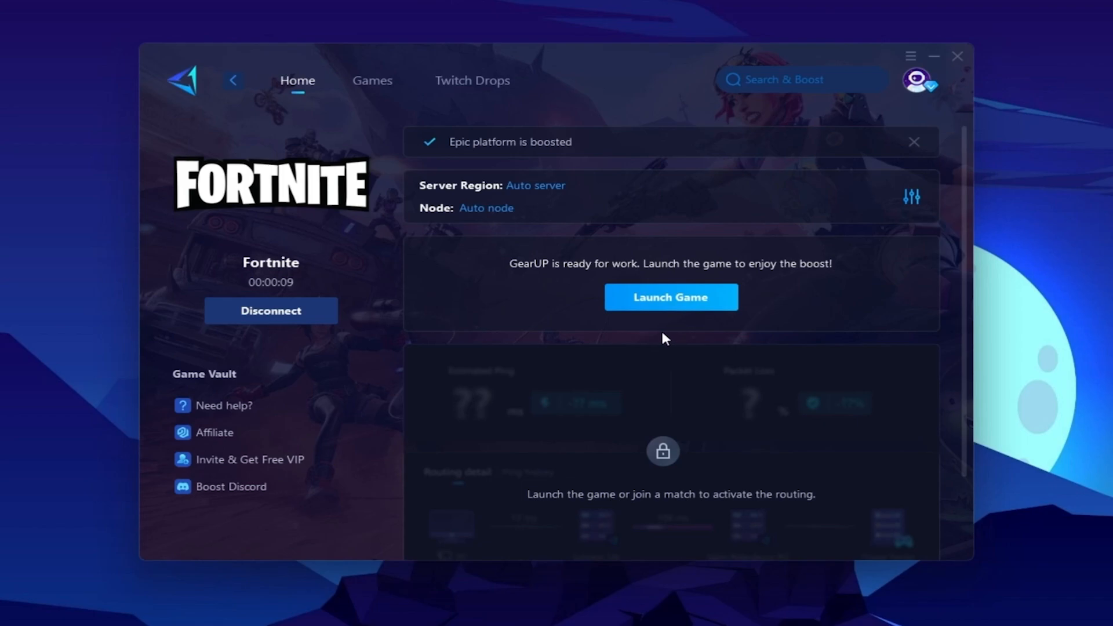
click(914, 141)
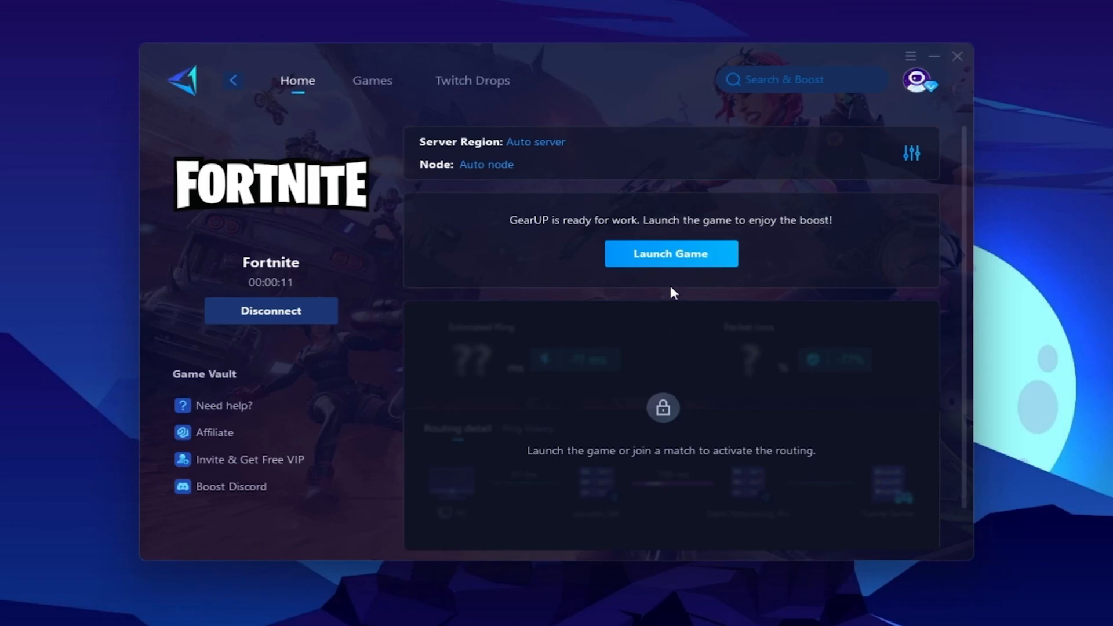
mouse_move(663, 292)
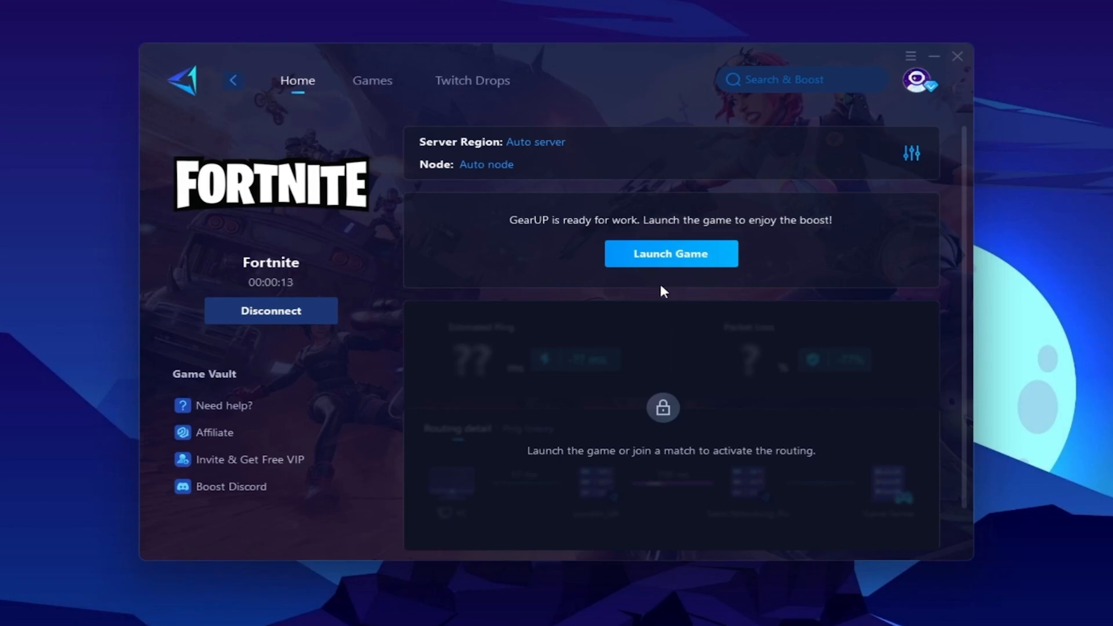
click(932, 56)
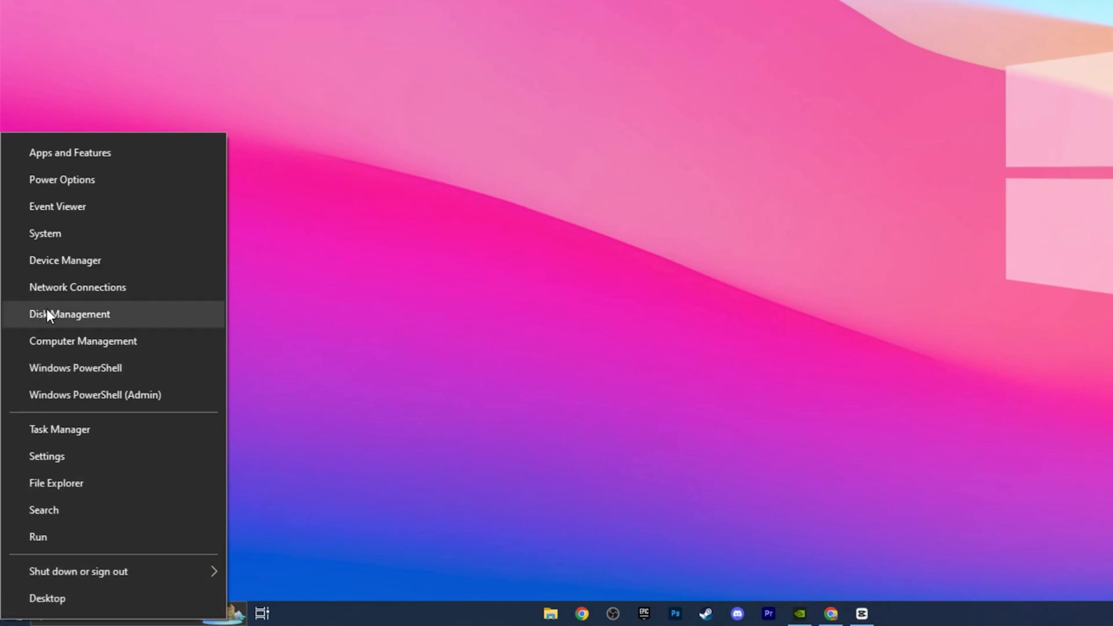
Step: Disable the High Precision Event Timer under System devices in Device Manager
click(65, 260)
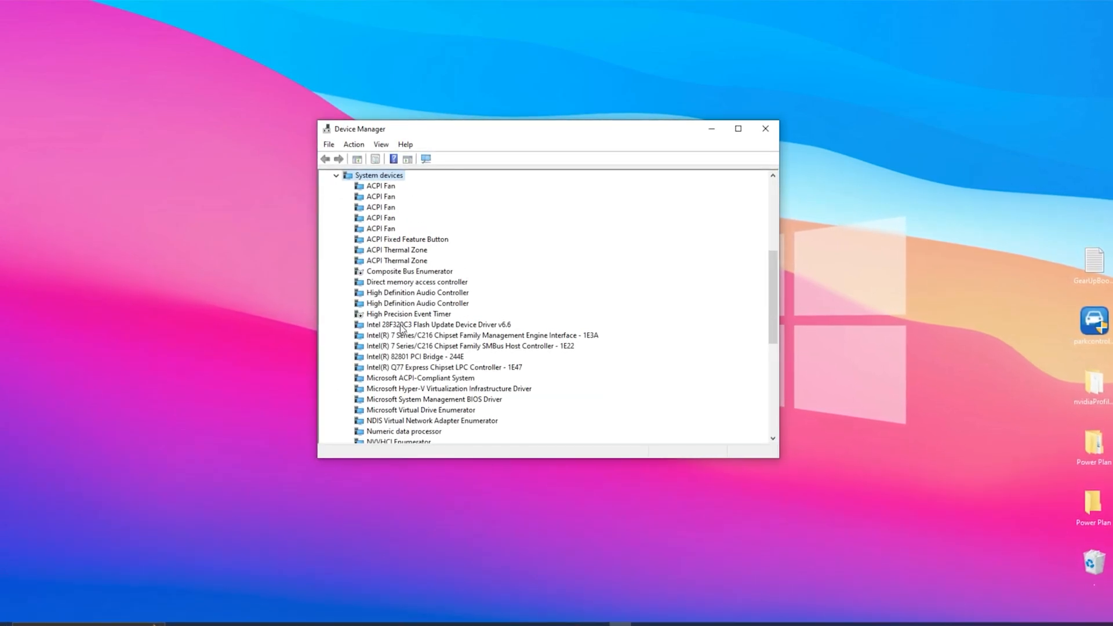
click(409, 315)
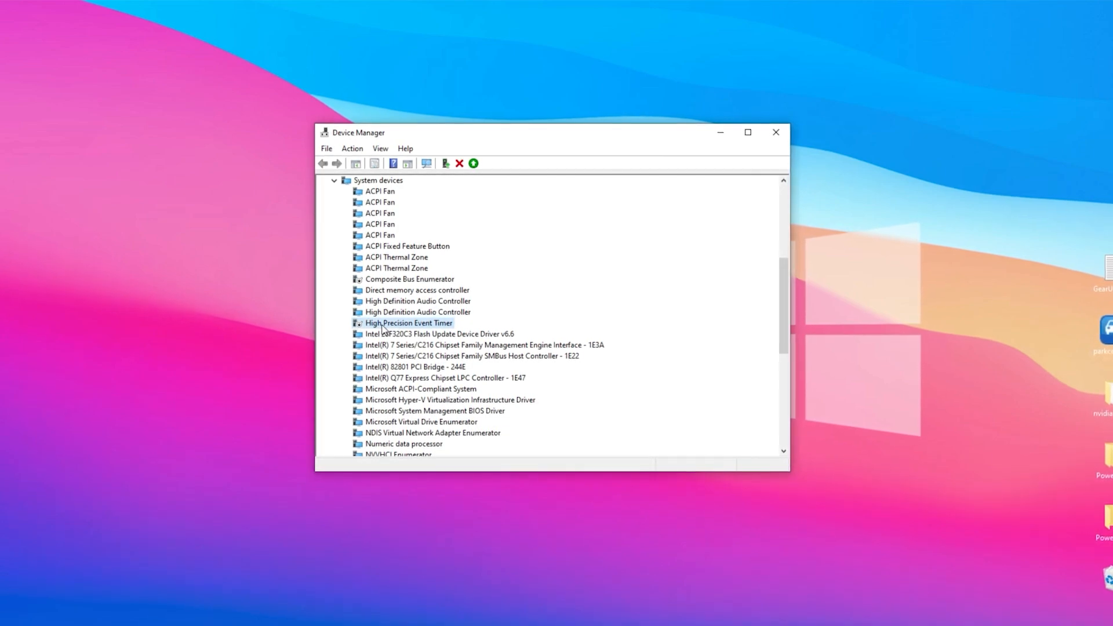
right_click(440, 334)
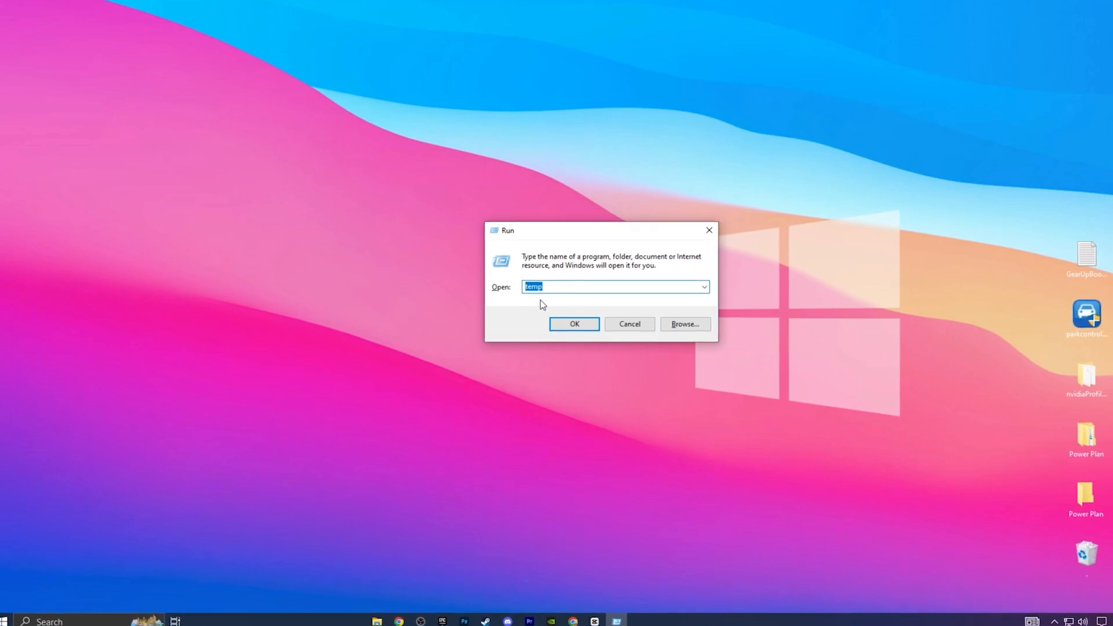
Step: Delete all files in C:\Windows\Temp, skipping those needing administrator permission
click(574, 323)
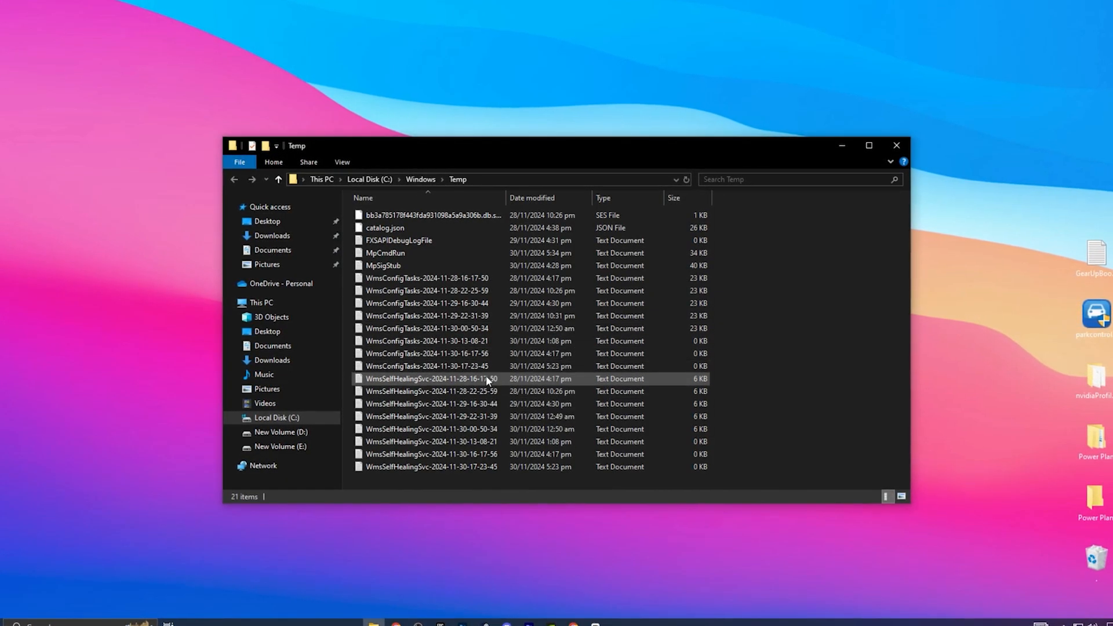
key(ctrl+a)
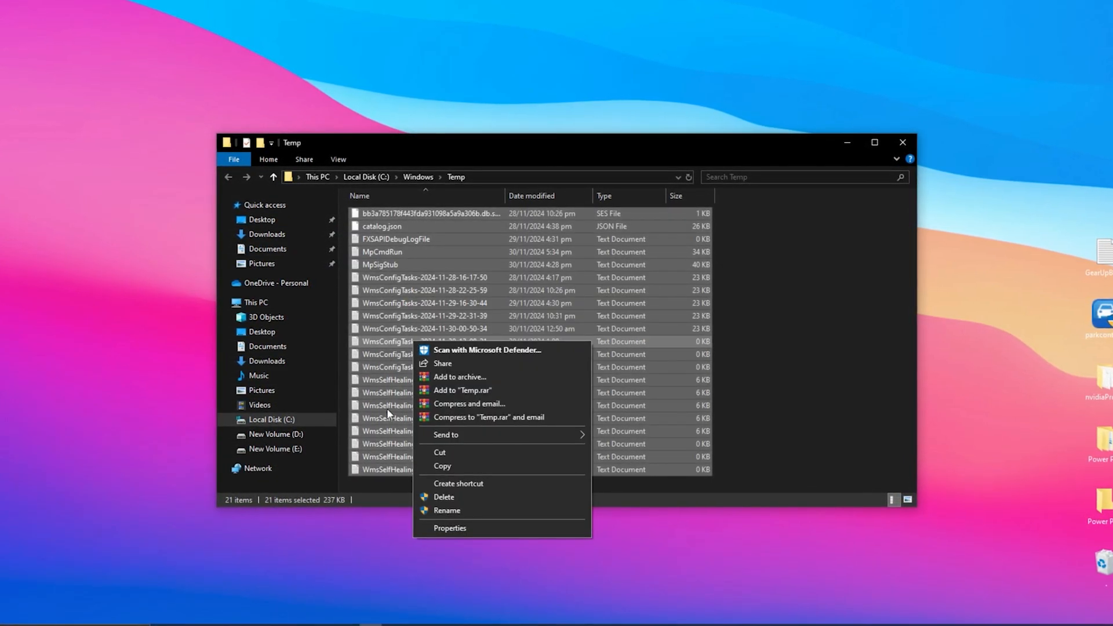
click(444, 498)
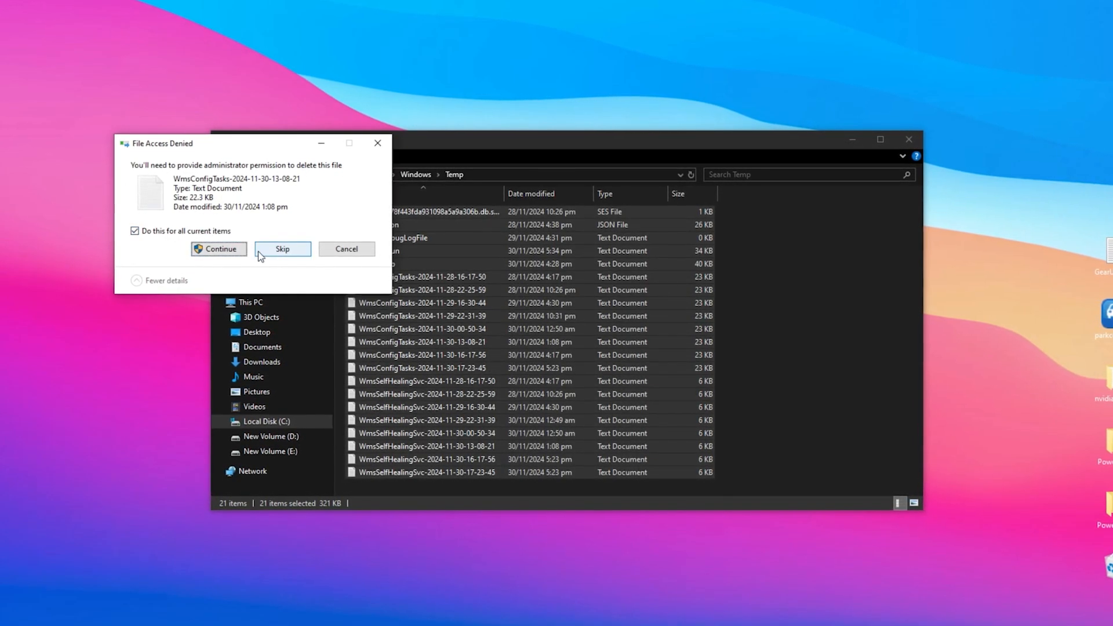
click(281, 248)
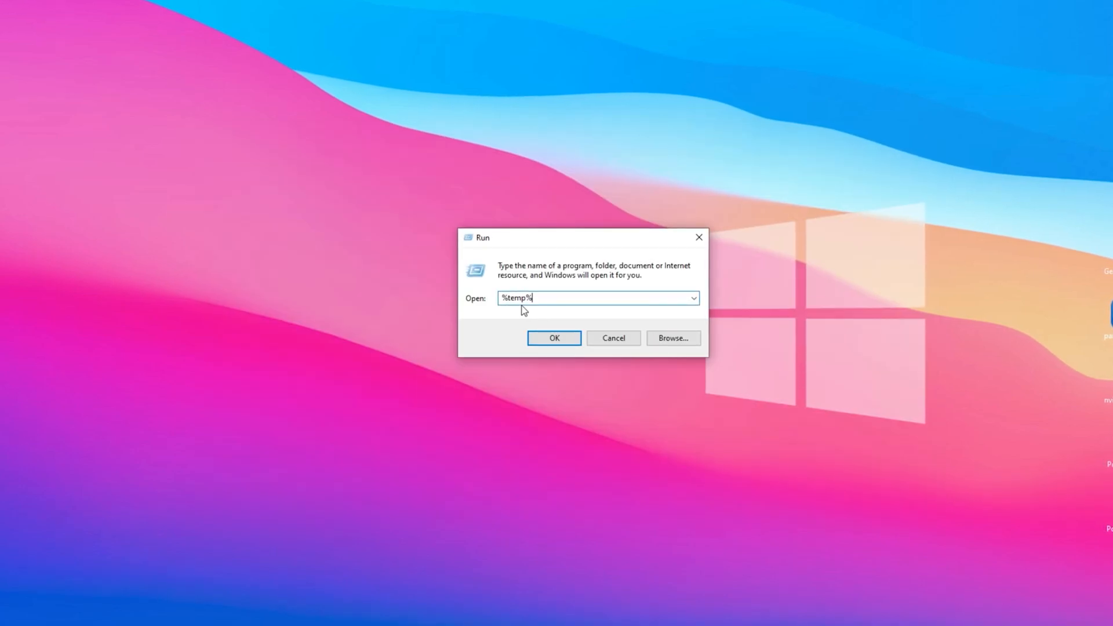
Step: Delete all items in the user %temp% folder, skipping the file in use by CapCut
click(555, 338)
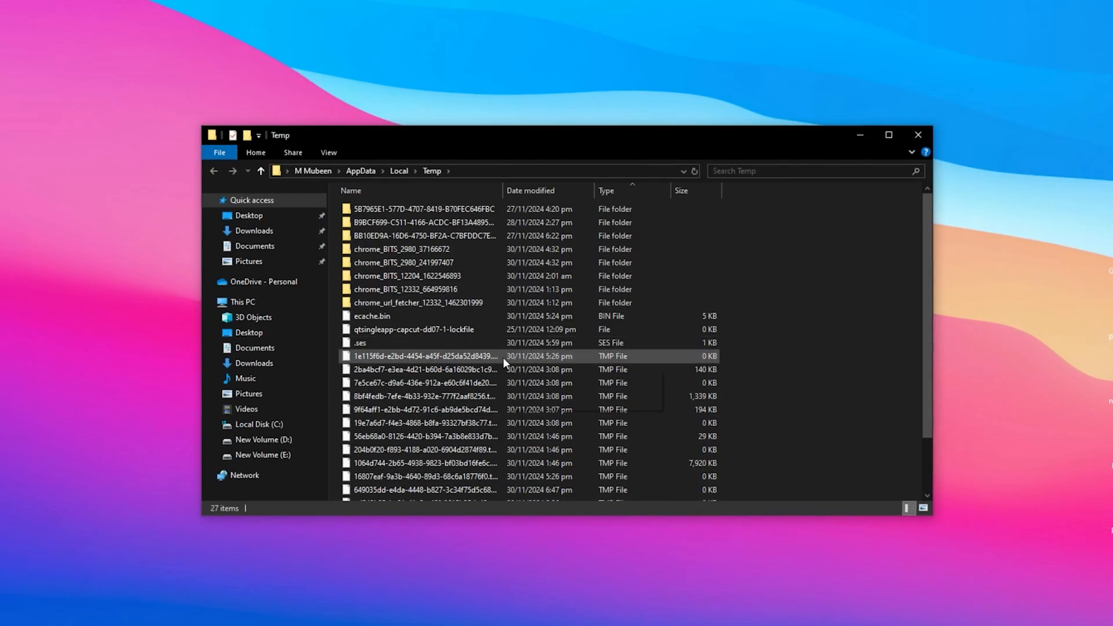
key(ctrl+a)
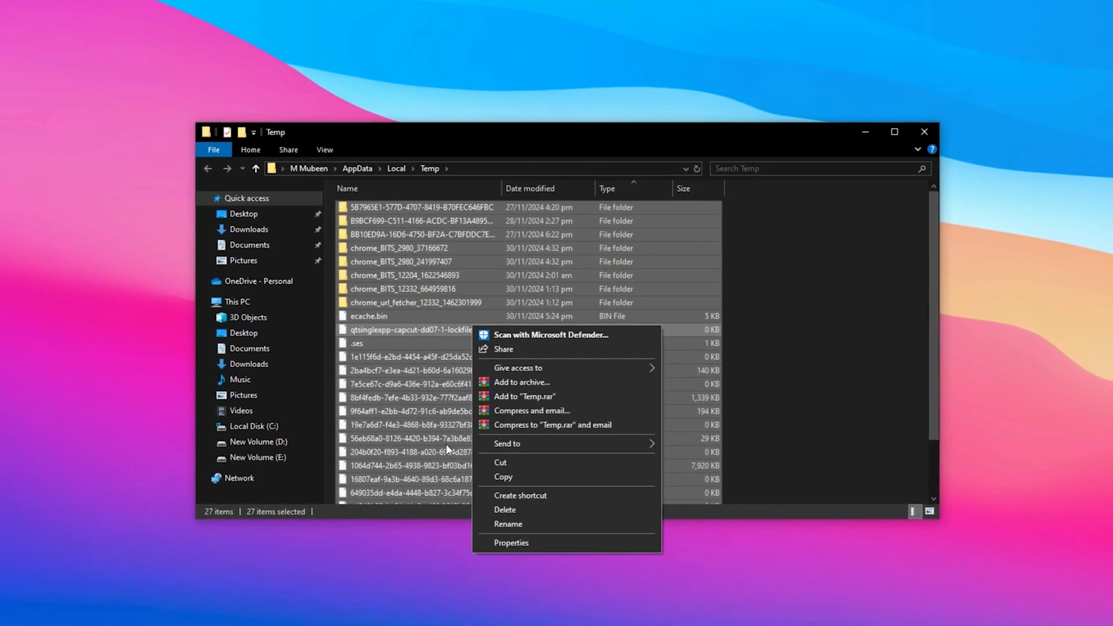
click(505, 511)
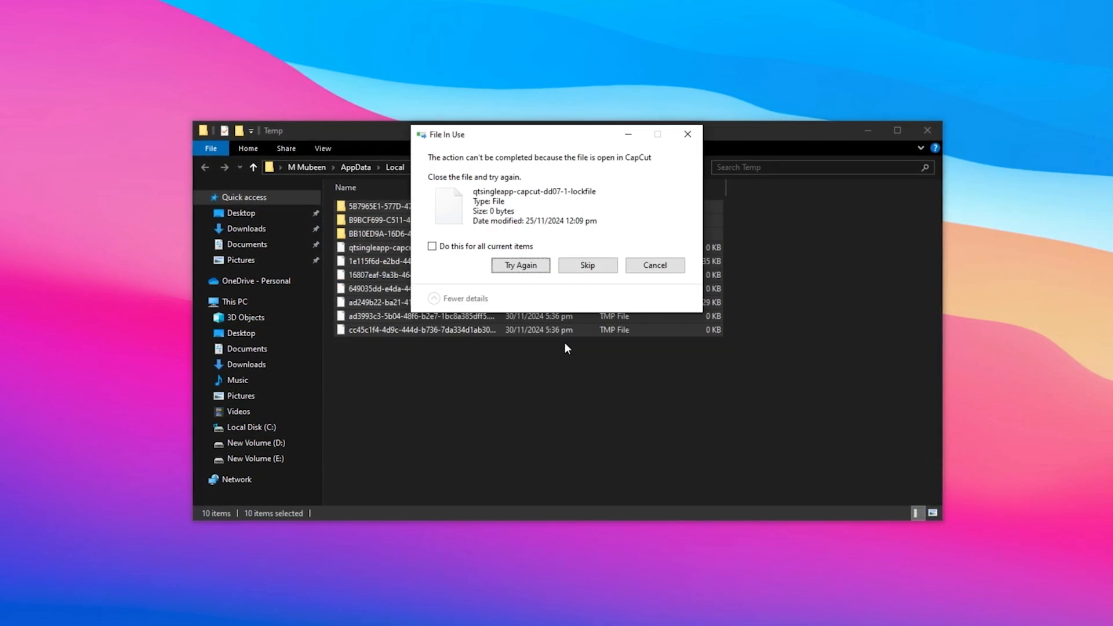
click(587, 264)
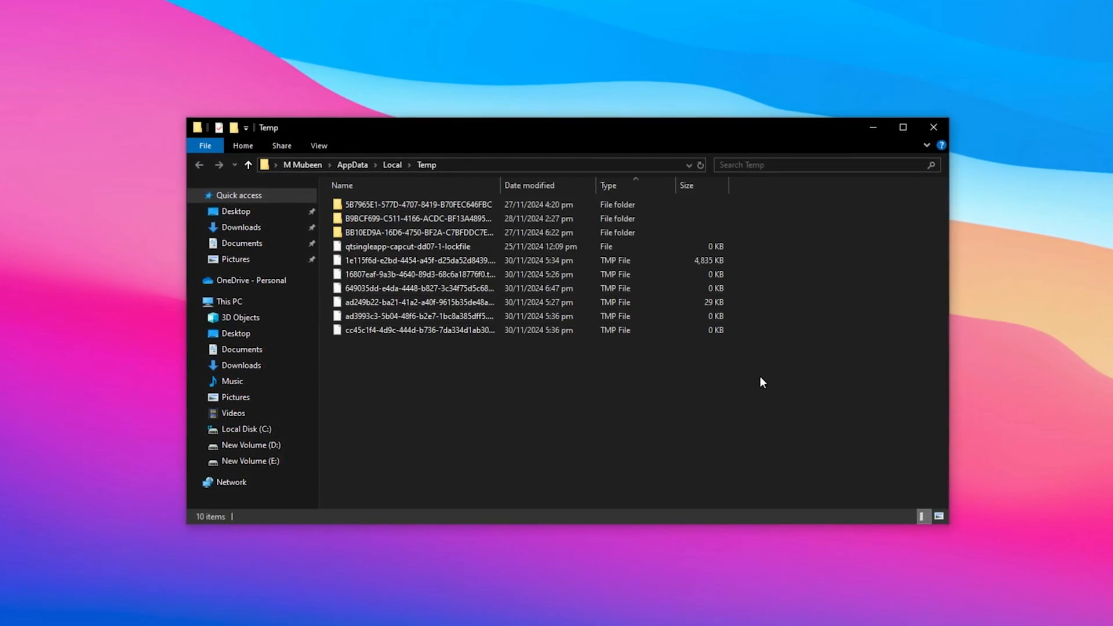
text(prefetch)
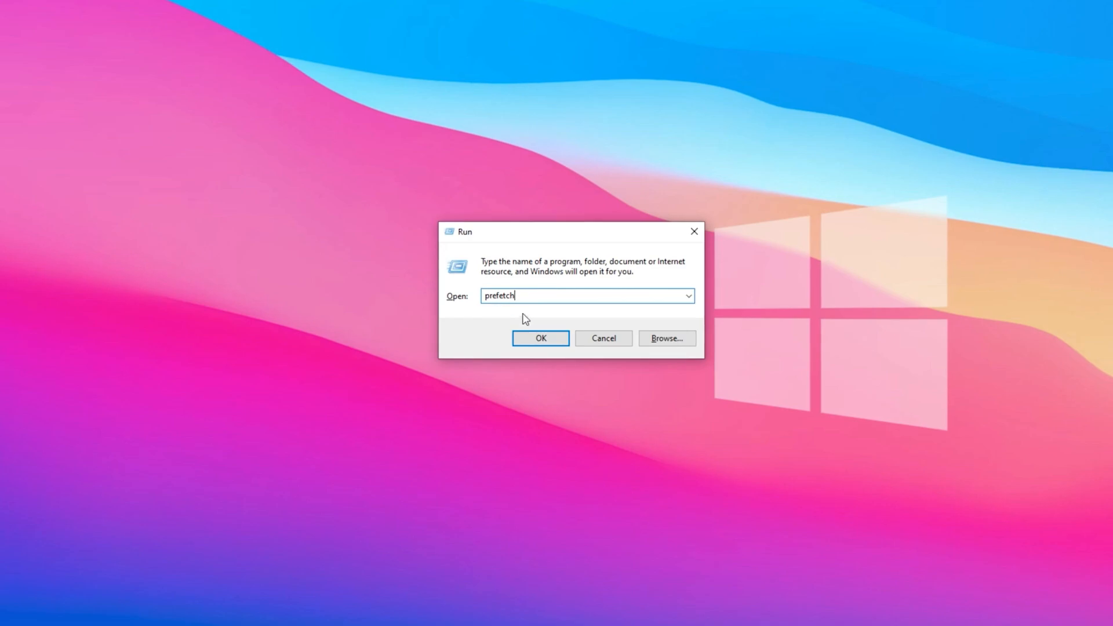
Step: Show the Windows Prefetch folder with all 171 files selected for removal
click(539, 338)
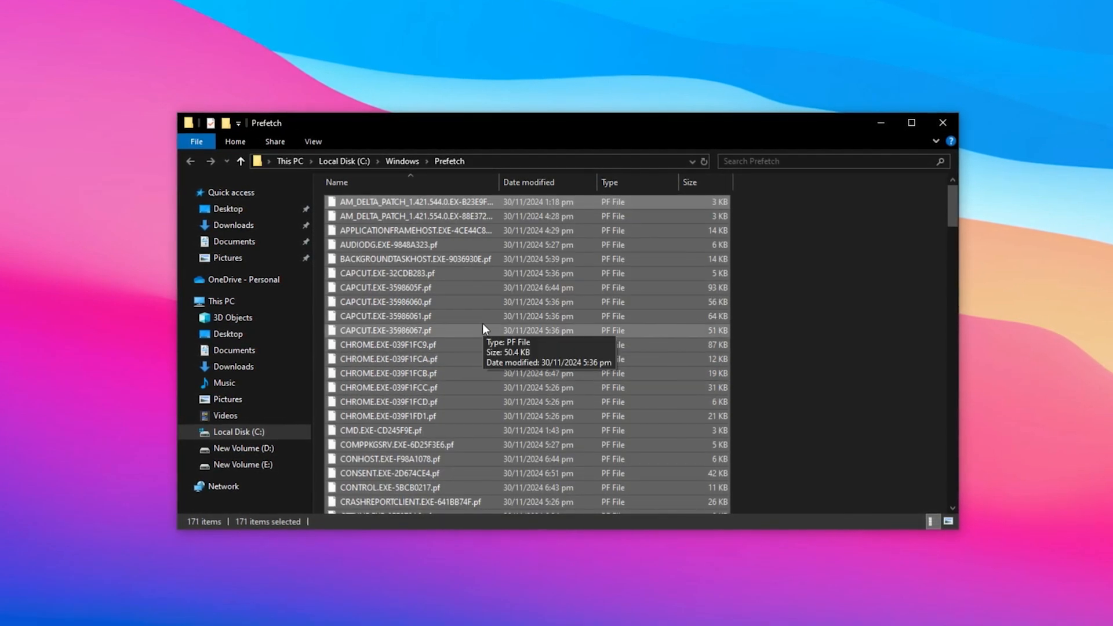
mouse_move(522, 503)
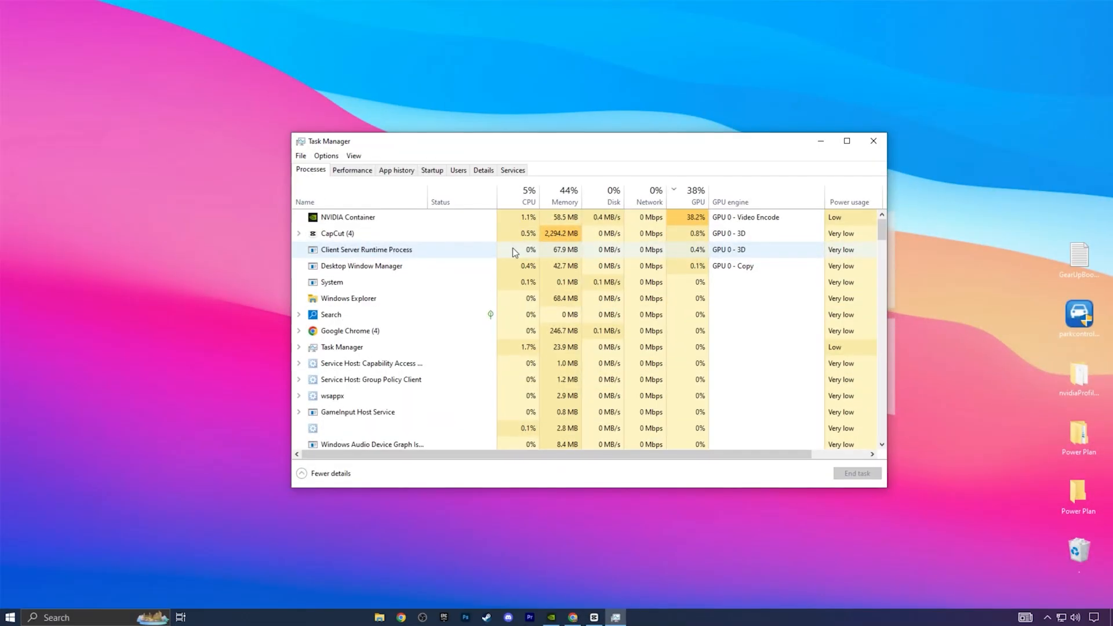
Step: Stop the Xbox Live and Xbox Accessory services from the Services list
click(510, 170)
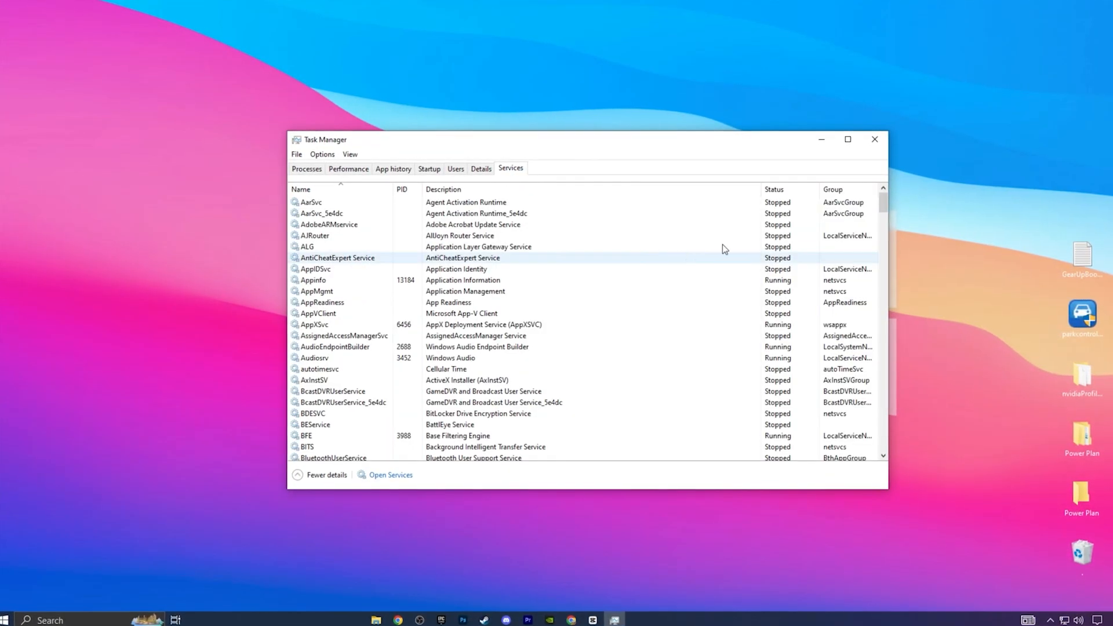
scroll(down, 3)
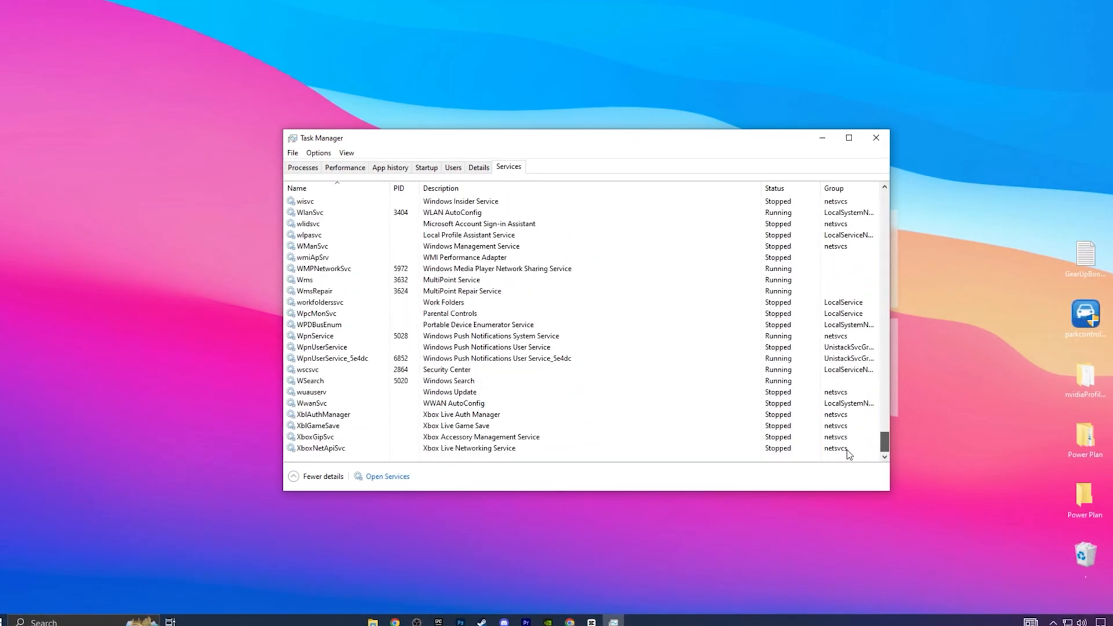
click(324, 415)
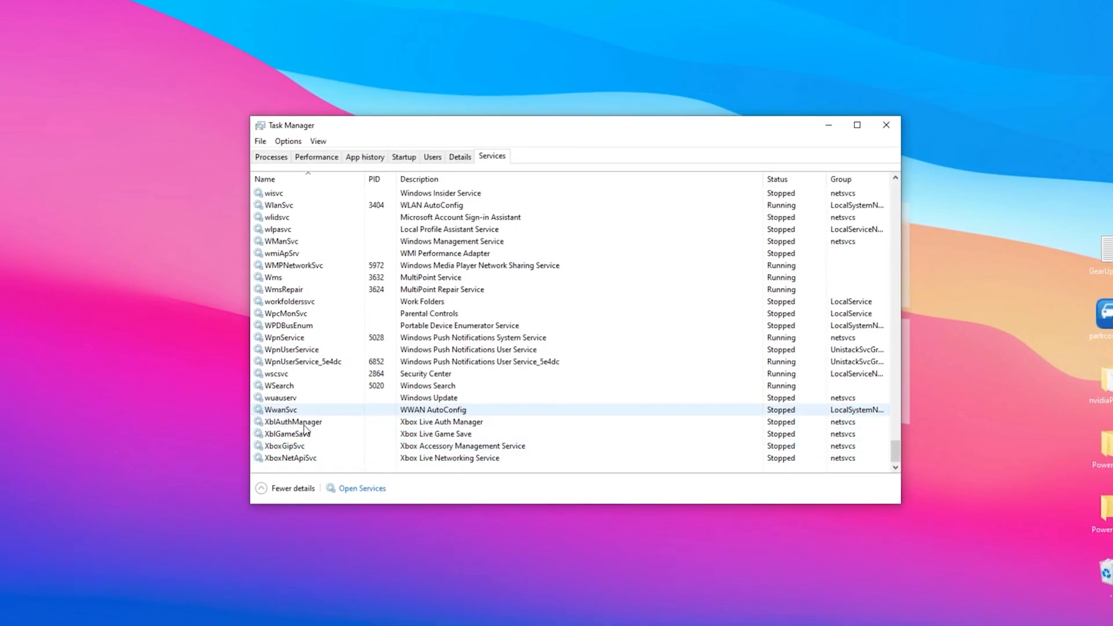
right_click(284, 446)
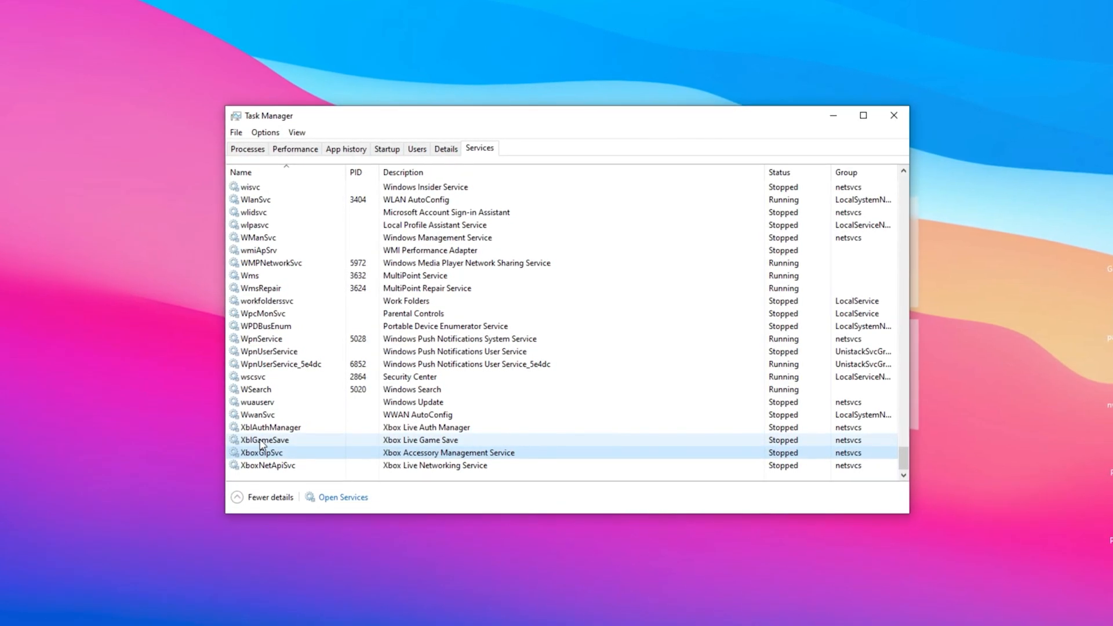
Step: Close Task Manager, leaving a clear desktop
click(893, 115)
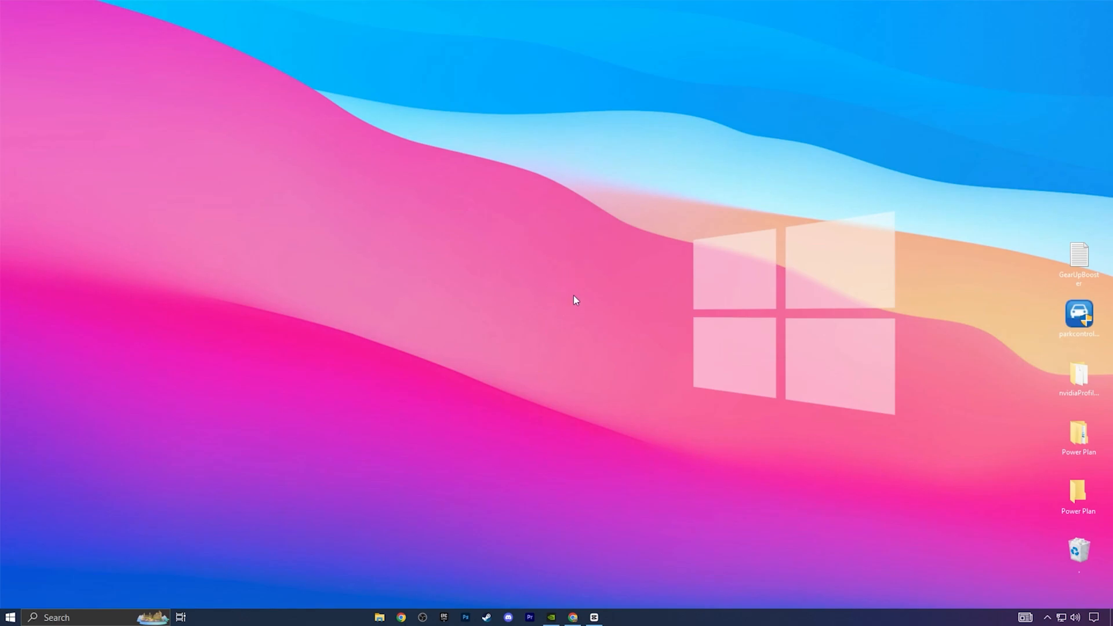
Step: Enable No GUI boot and a 3-second timeout in System Configuration's Boot settings
text(system Configuration)
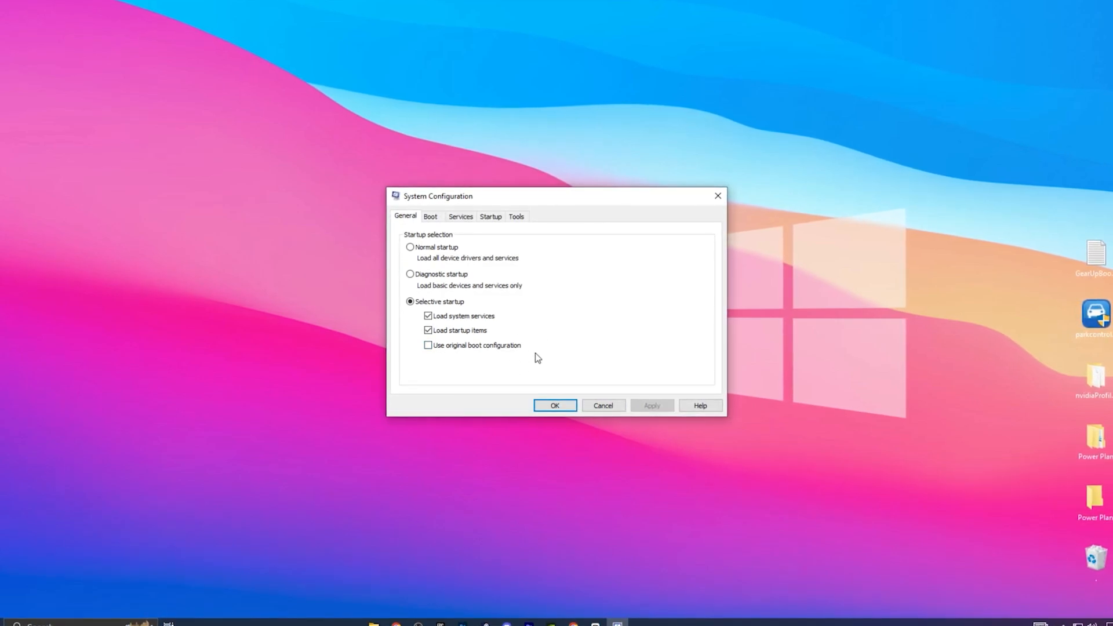
click(429, 216)
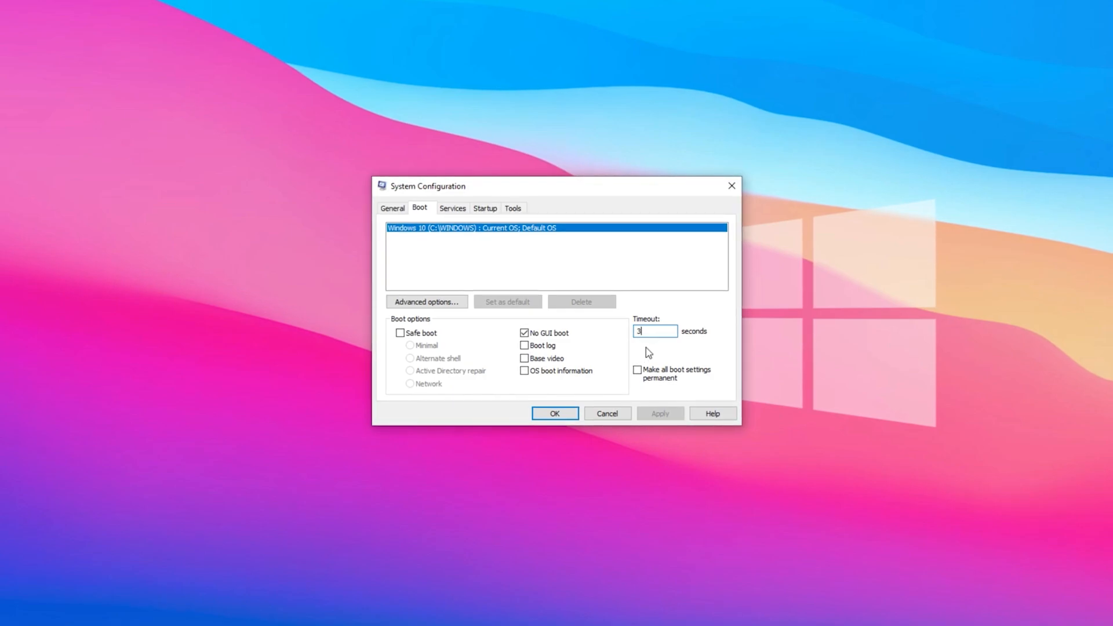
Step: Set the boot to use 8 processors in Advanced options and apply the changes
click(426, 301)
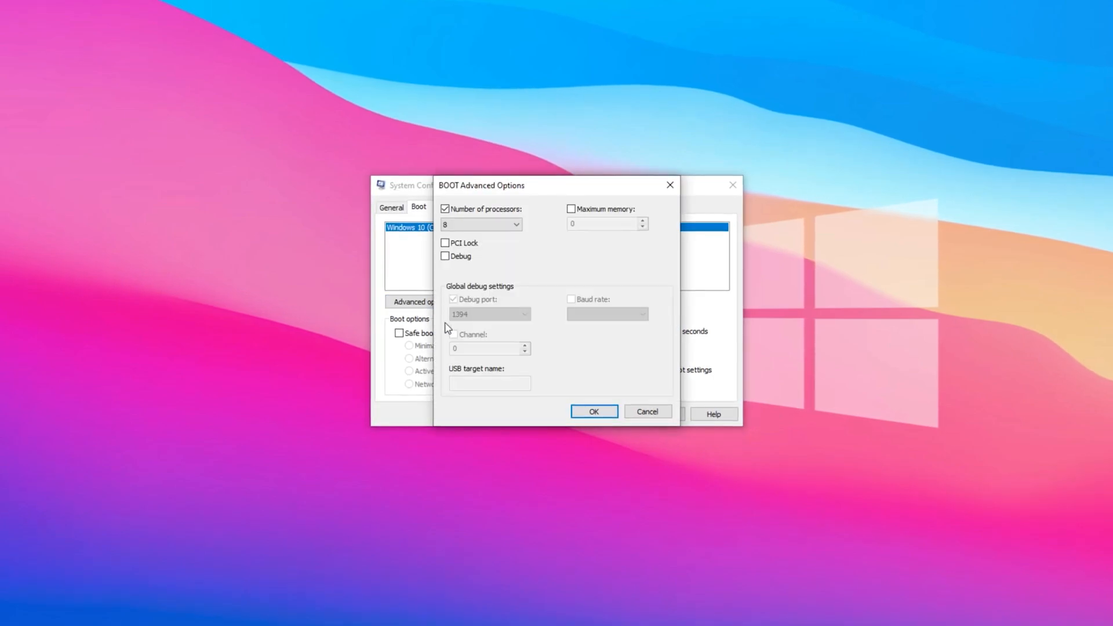
click(517, 224)
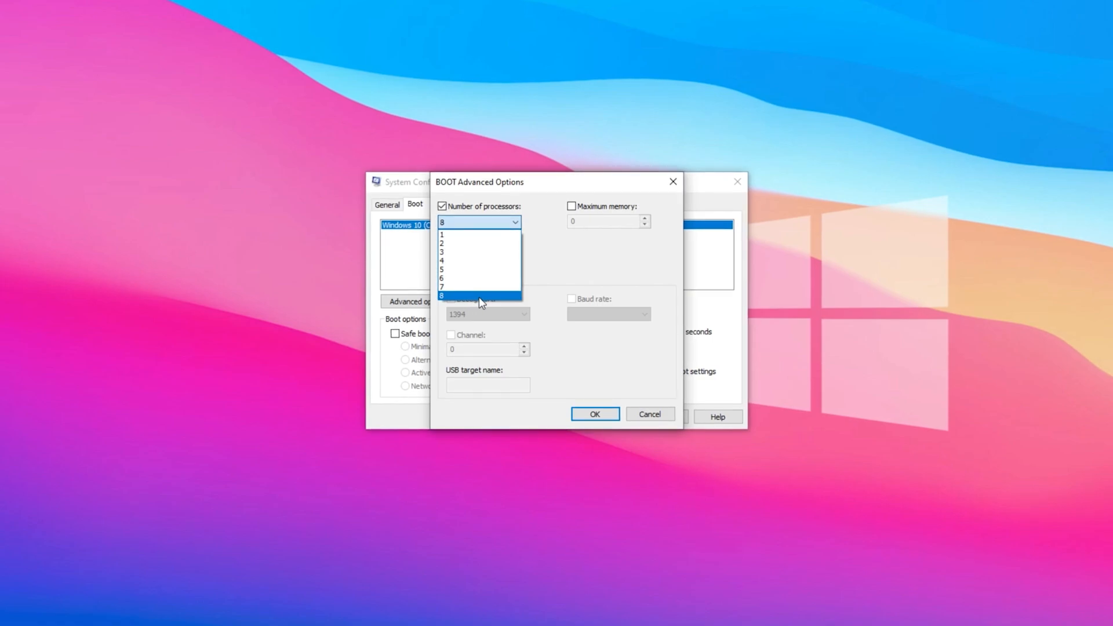
click(441, 295)
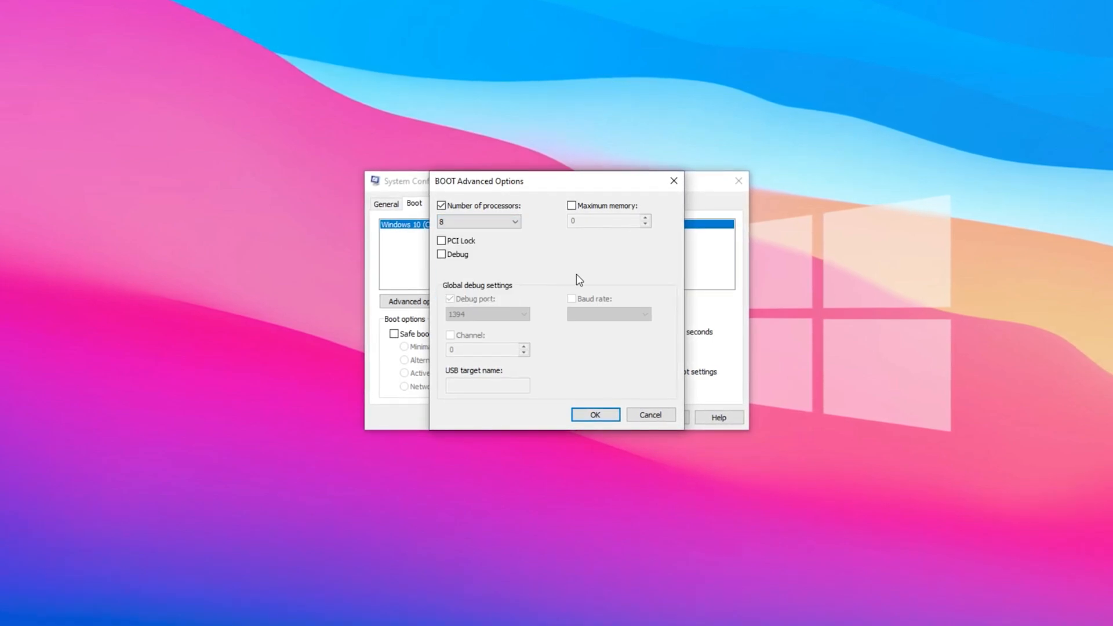
mouse_move(554, 269)
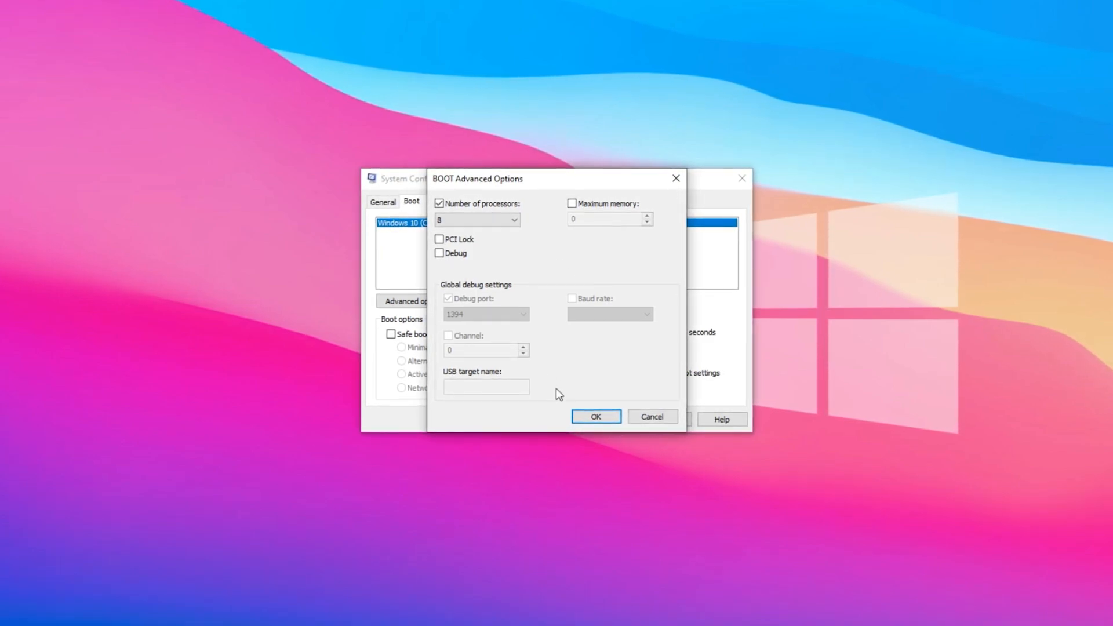
click(595, 416)
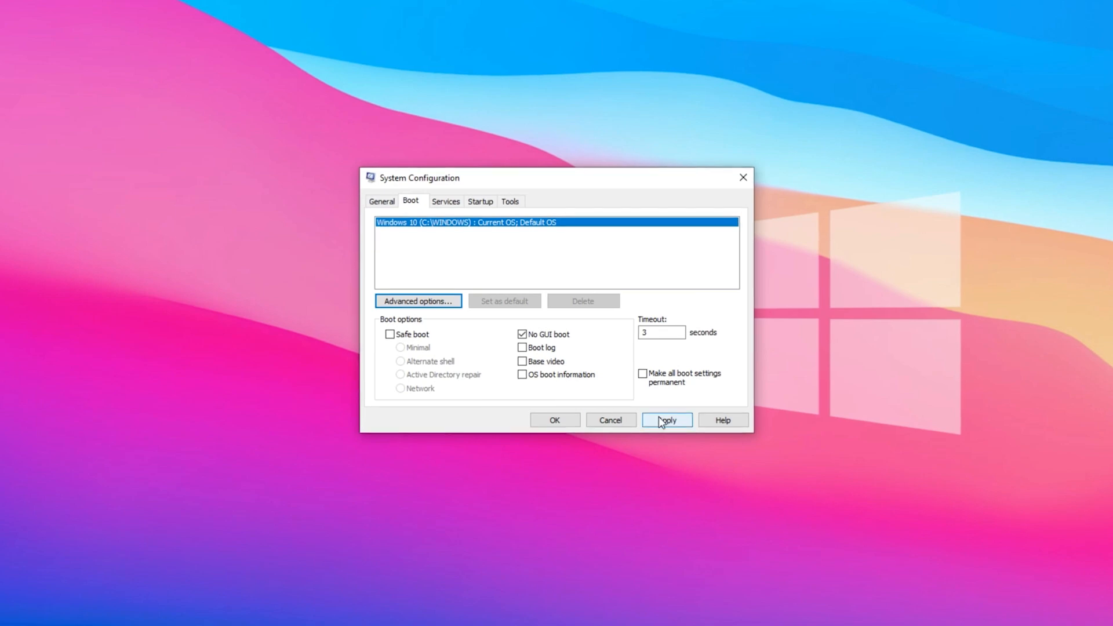
click(666, 420)
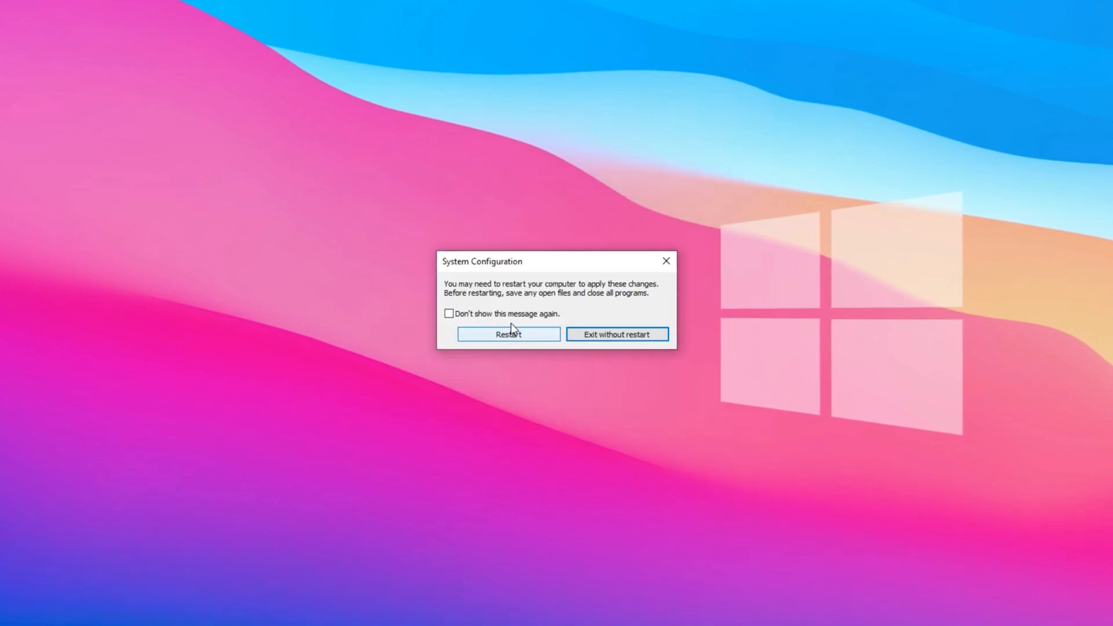